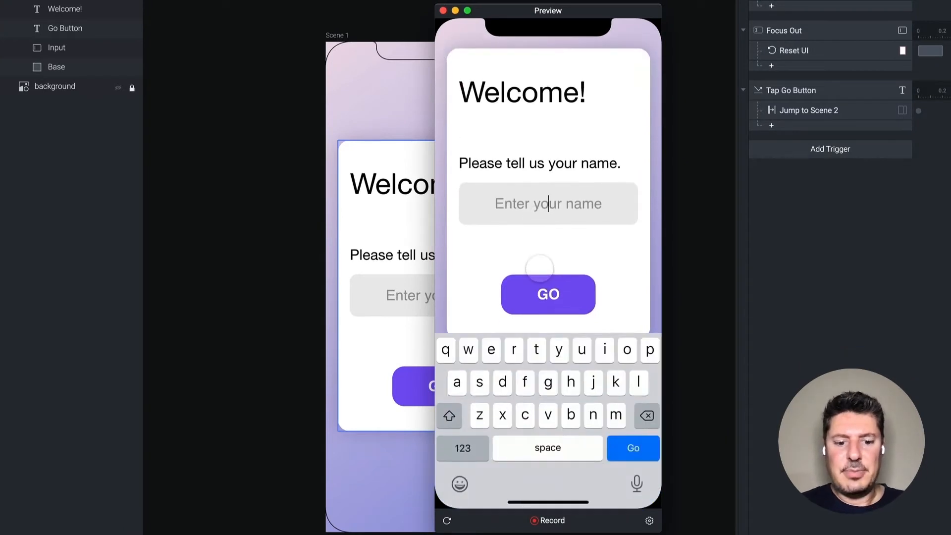
Preview with the name Jeff, see scene 2 show 'Hi, ----!', then close the preview
type("Jeff")
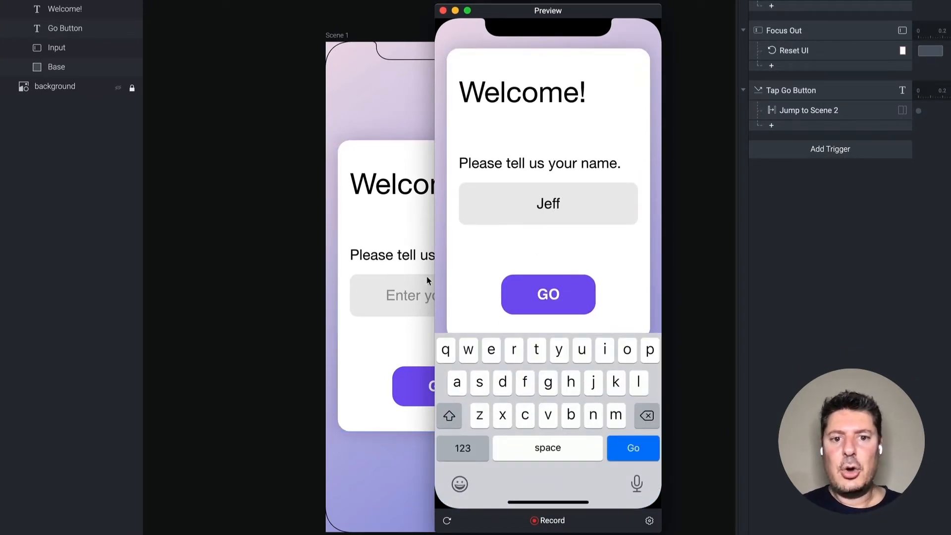
left_click(547, 294)
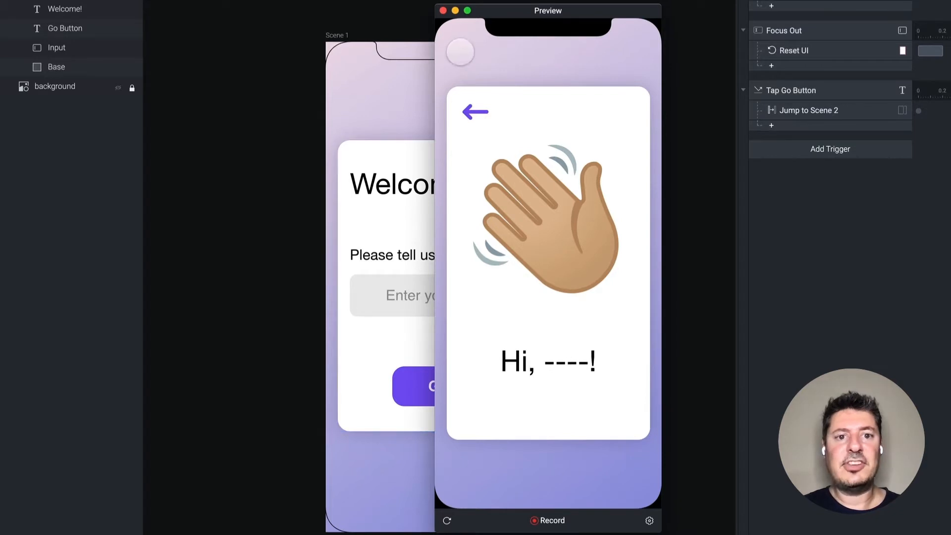
left_click(443, 11)
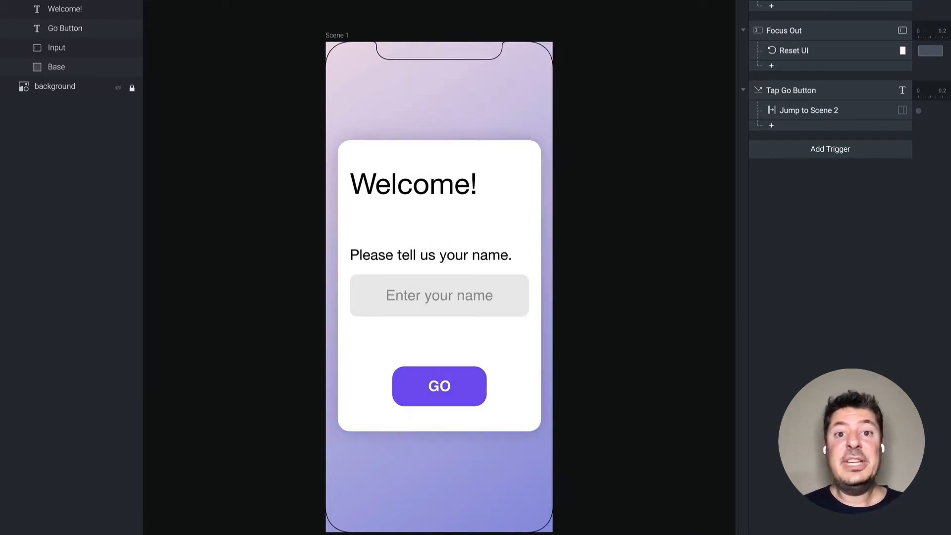
mouse_move(209, 243)
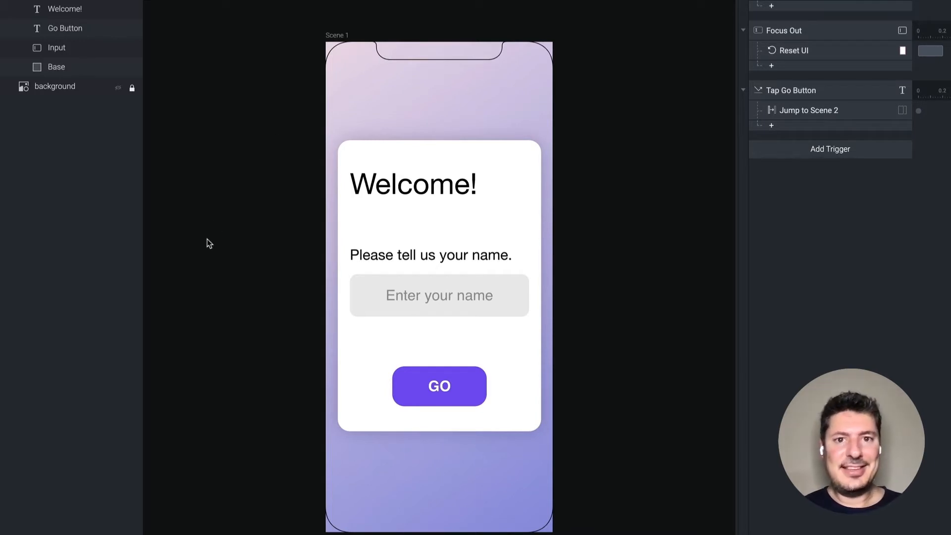
mouse_move(235, 201)
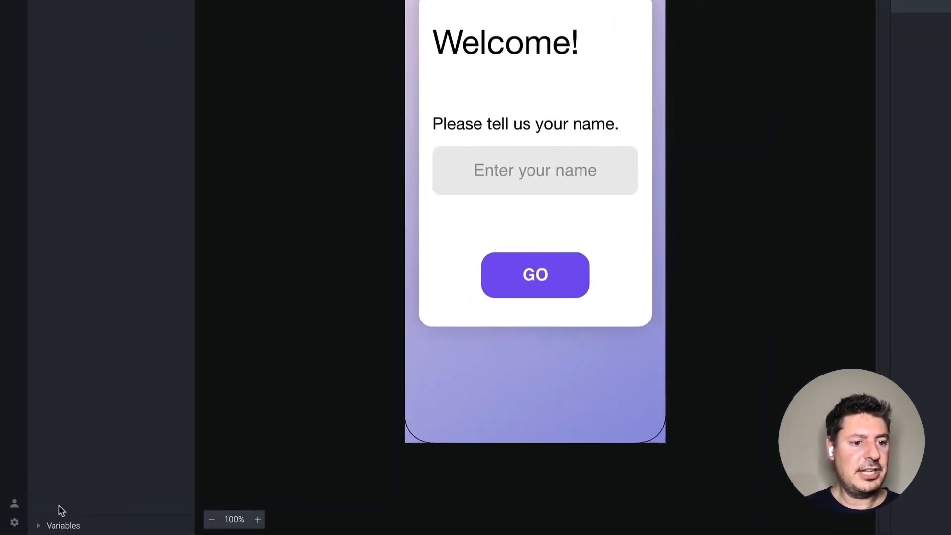
mouse_move(57, 524)
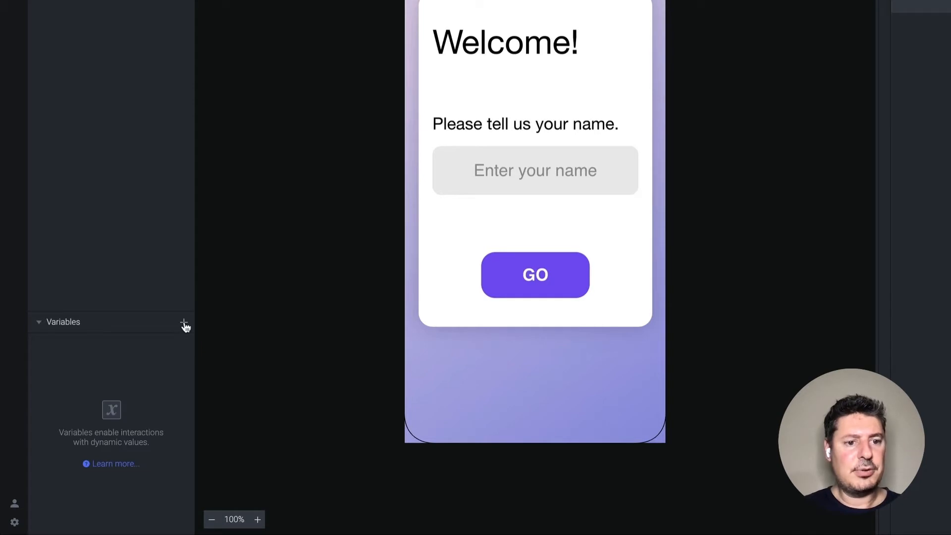
Add a variable 'name' available for all scenes, typed as Text
left_click(185, 321)
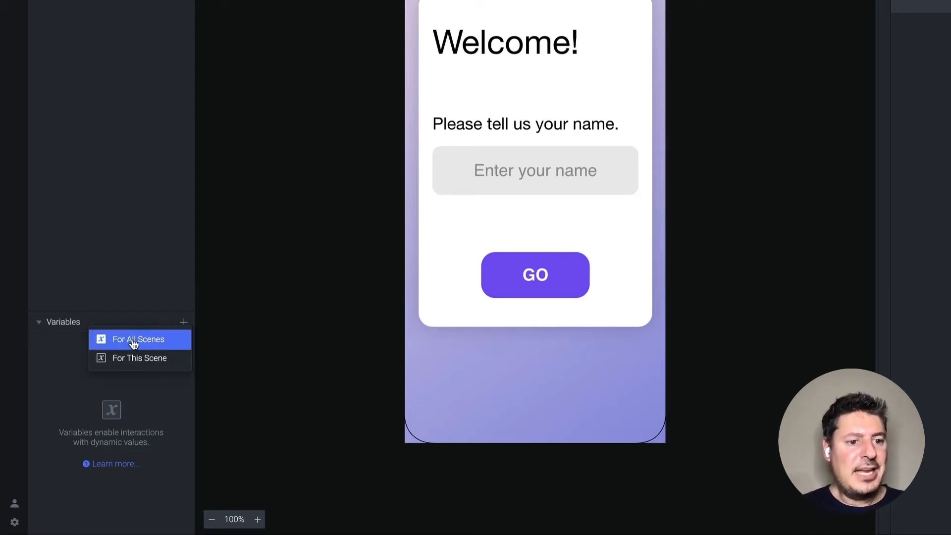
mouse_move(138, 357)
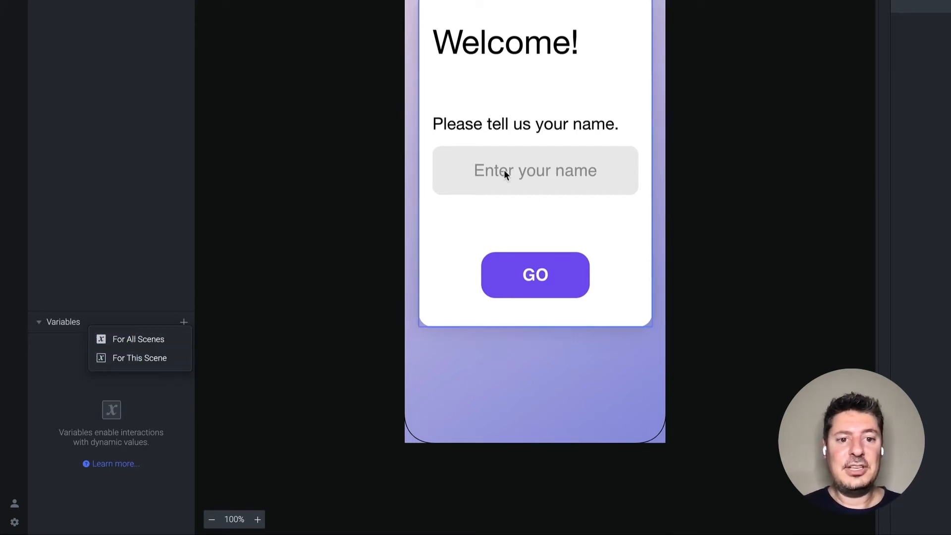
mouse_move(424, 245)
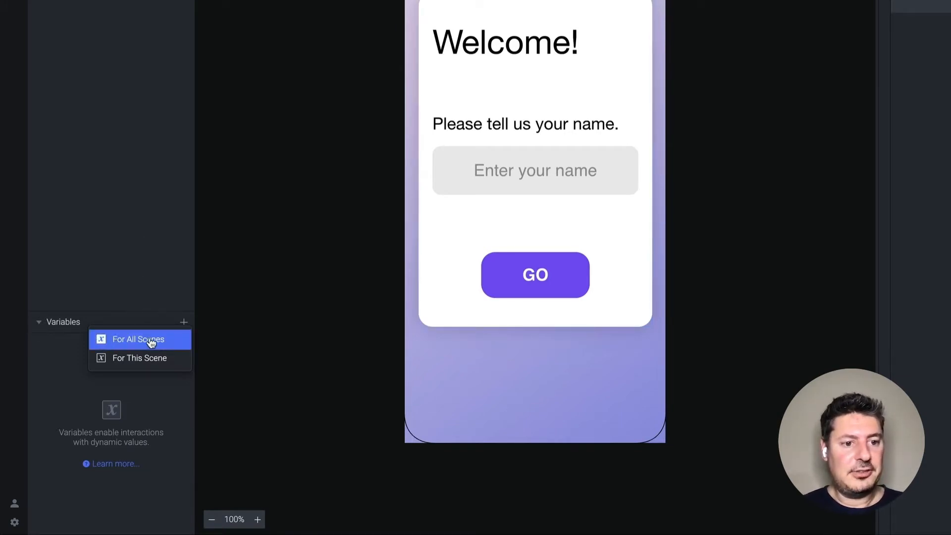
left_click(135, 339)
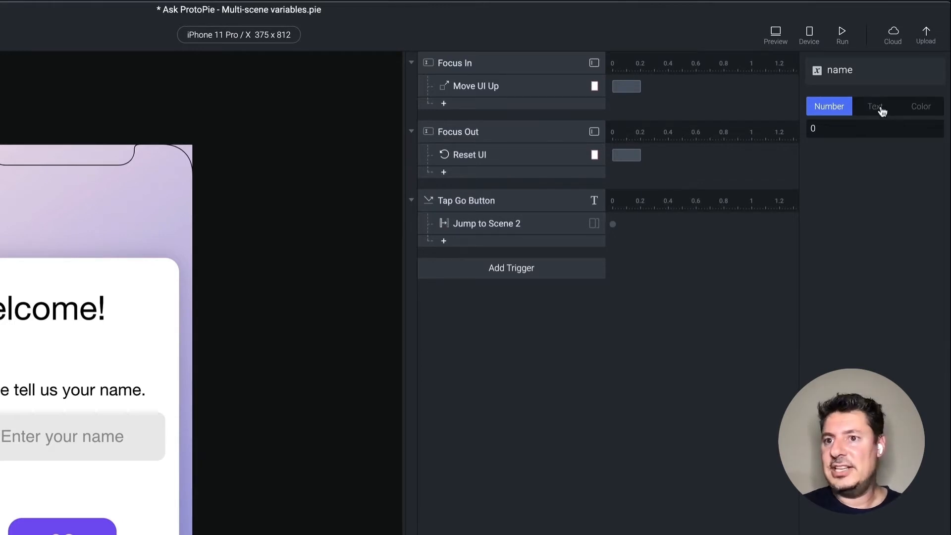
left_click(874, 106)
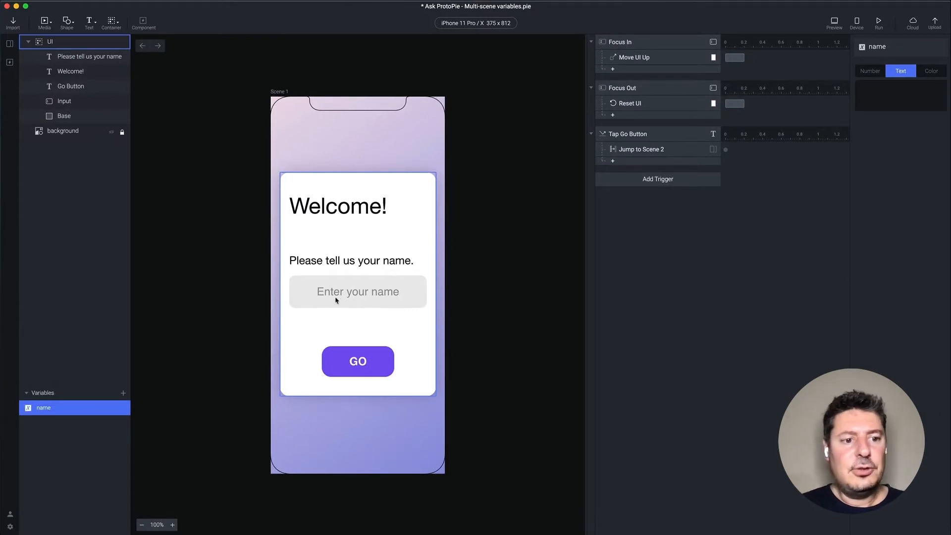
Add a Detect trigger on scene 1 watching the Input layer's Text property
left_click(50, 41)
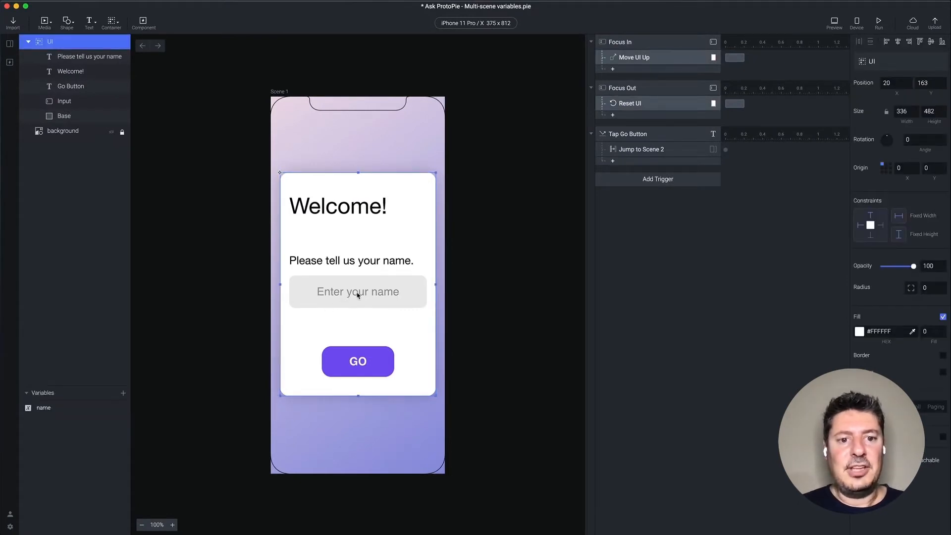
mouse_move(48, 428)
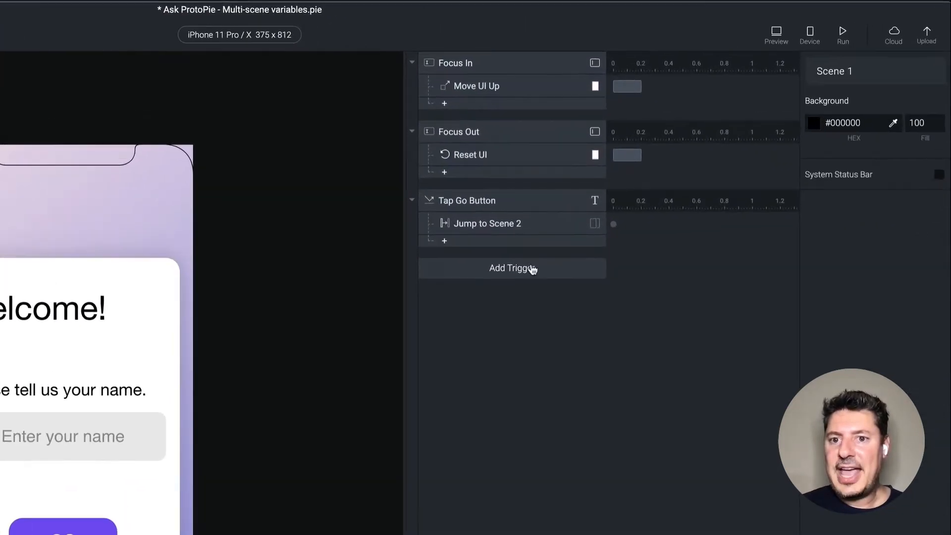
left_click(511, 268)
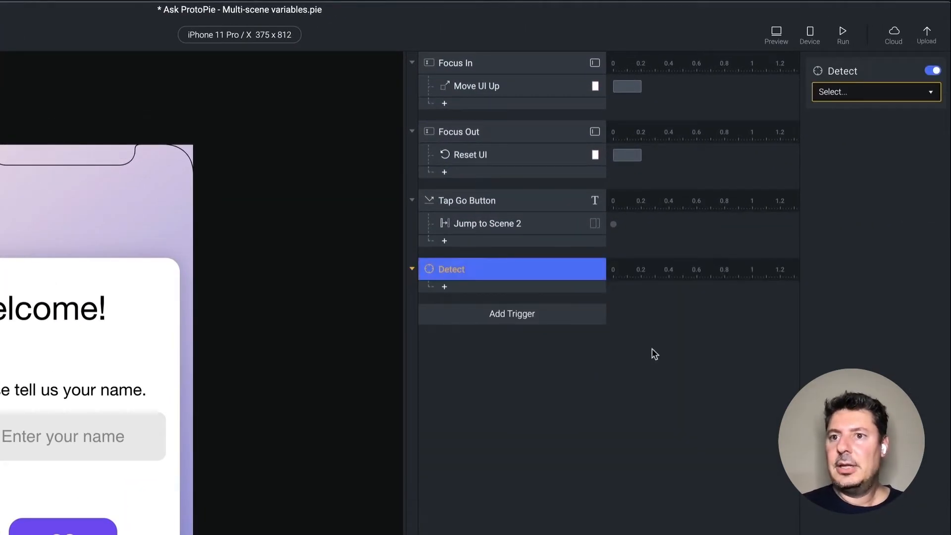
left_click(875, 92)
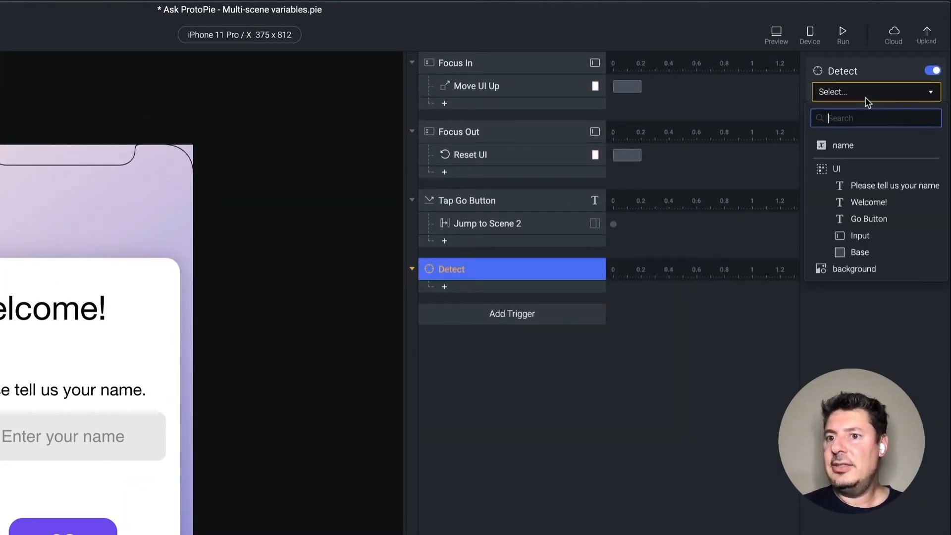
left_click(861, 235)
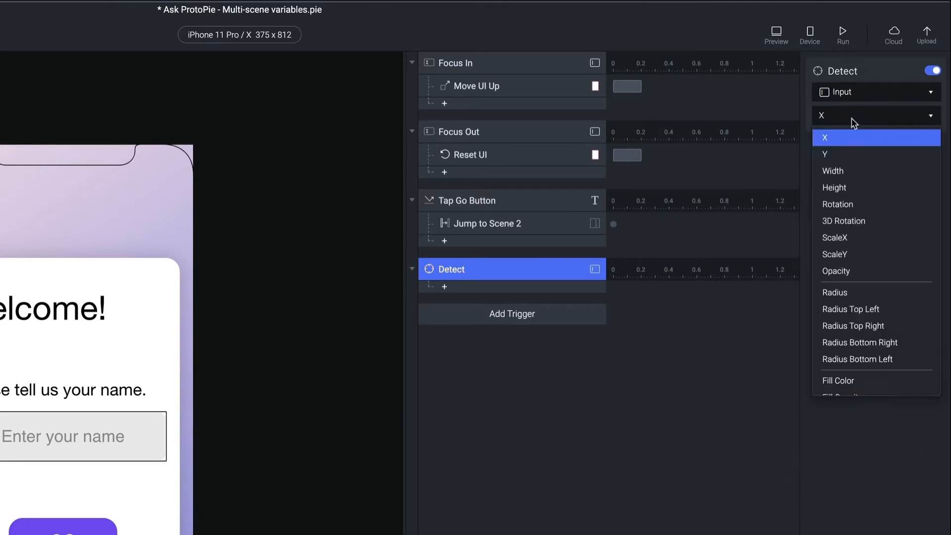
scroll("down", 3)
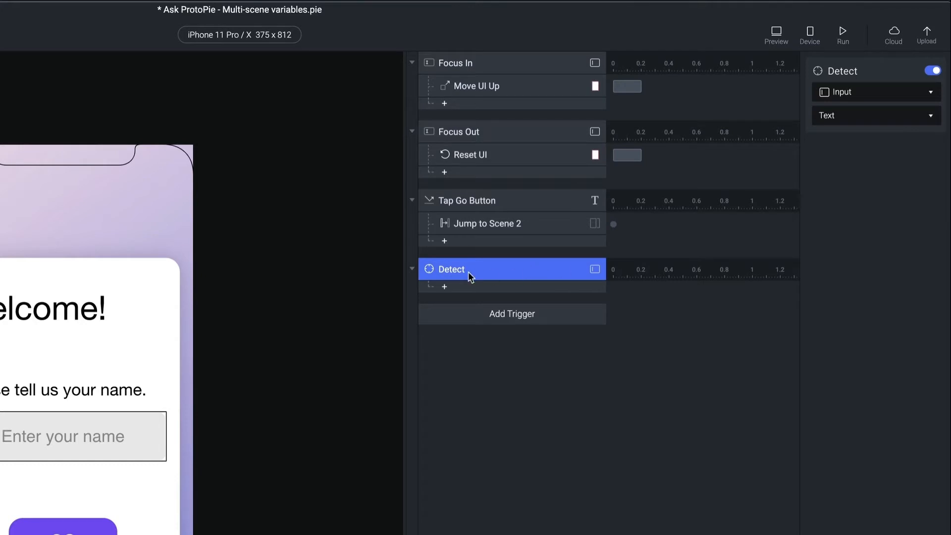
mouse_move(474, 279)
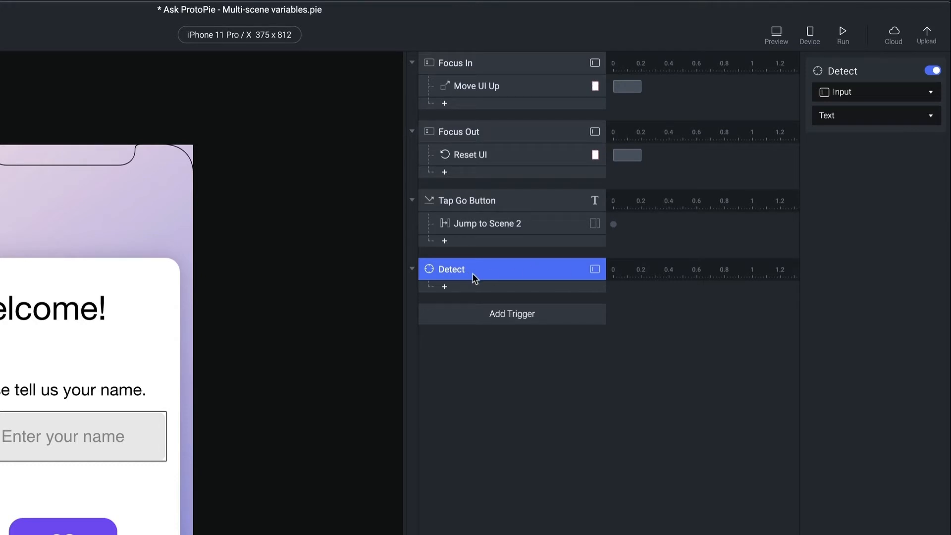
scroll("down", 3)
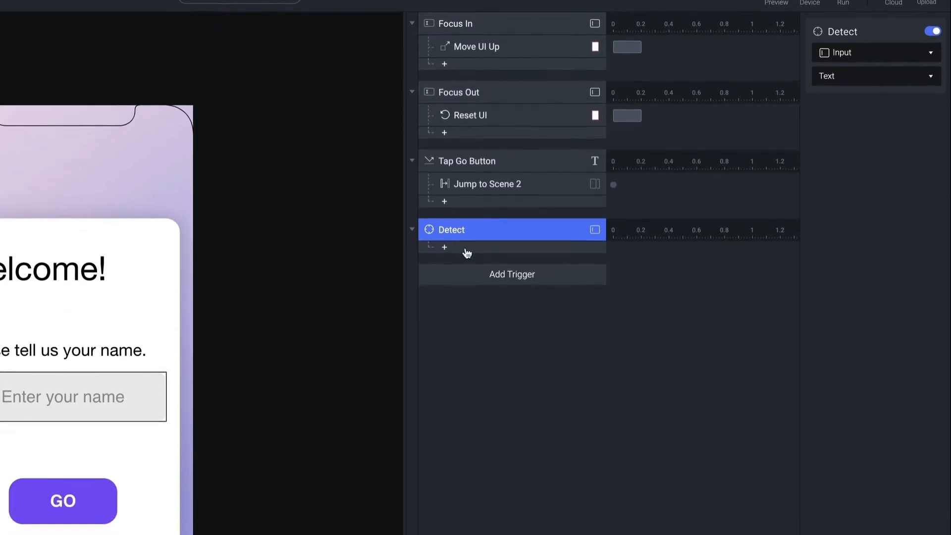
Add an Assign response to the Detect trigger targeting the name variable
left_click(444, 247)
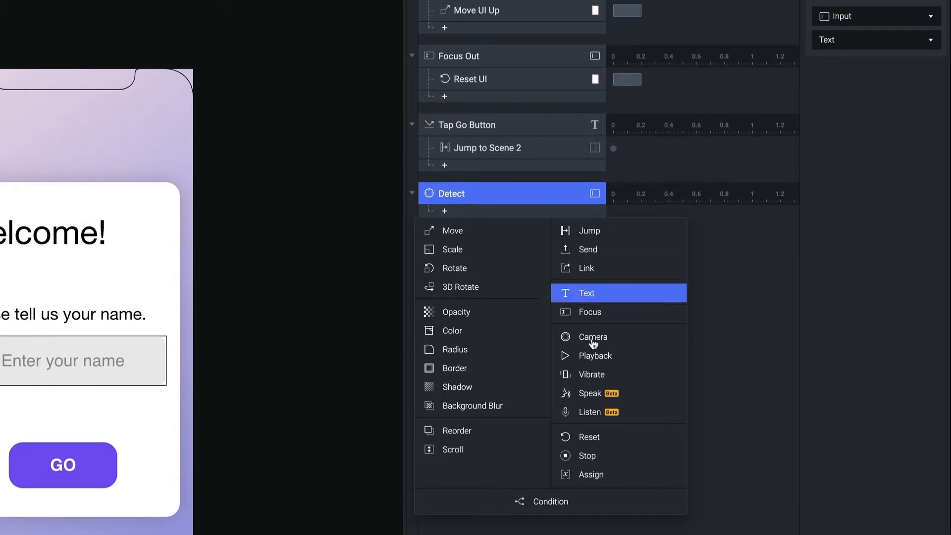
left_click(589, 474)
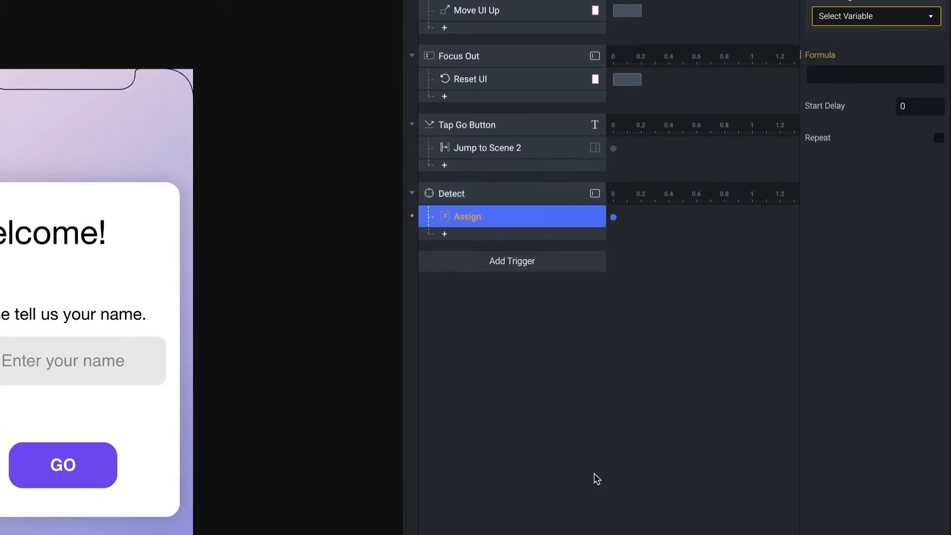
left_click(873, 97)
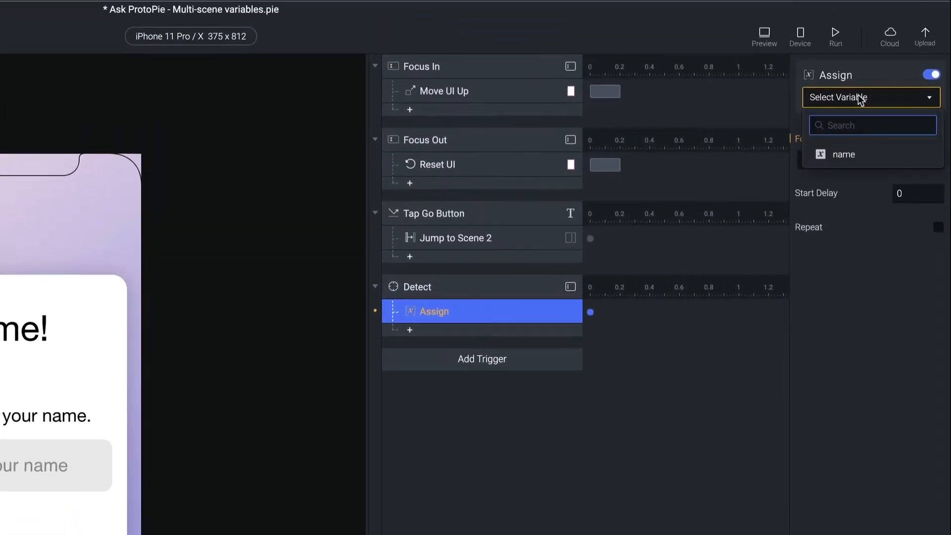
left_click(843, 154)
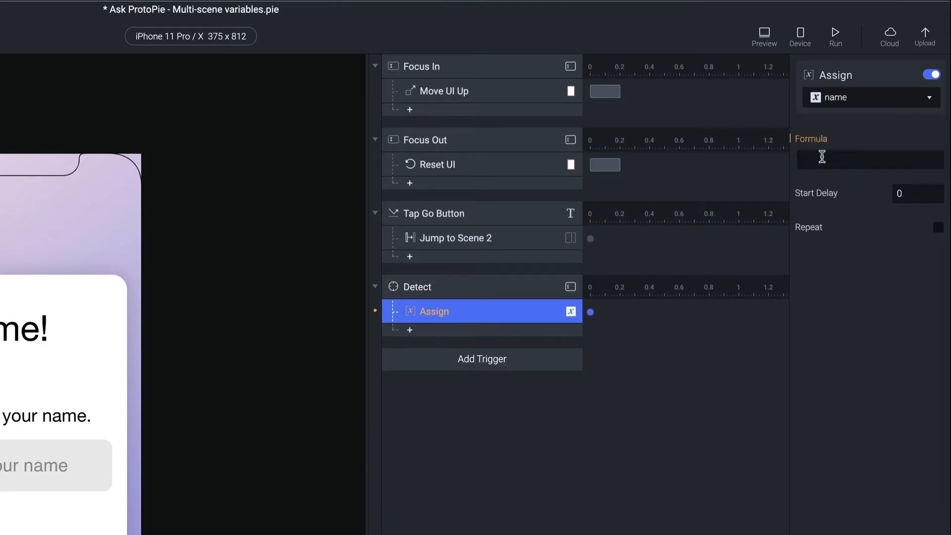
Set the assignment formula to the Input layer's text property
left_click(867, 160)
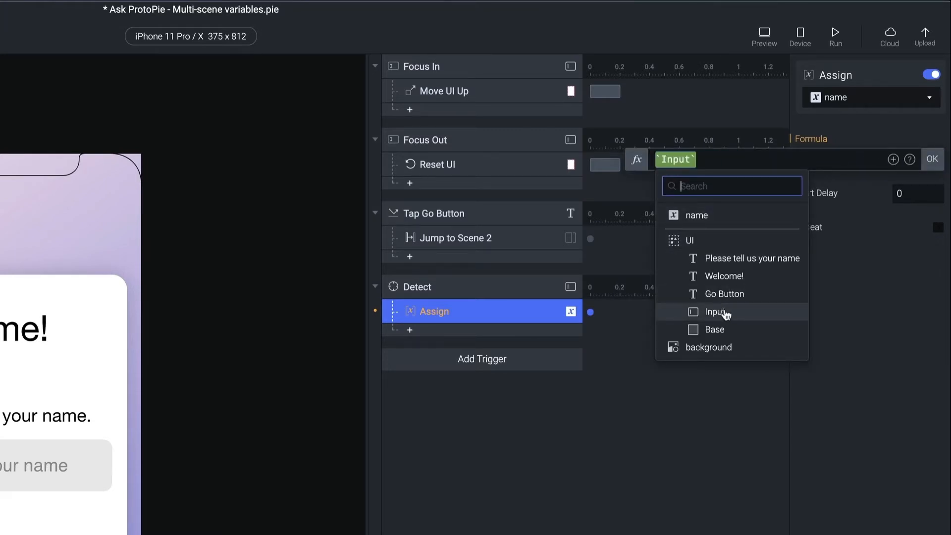
left_click(717, 311)
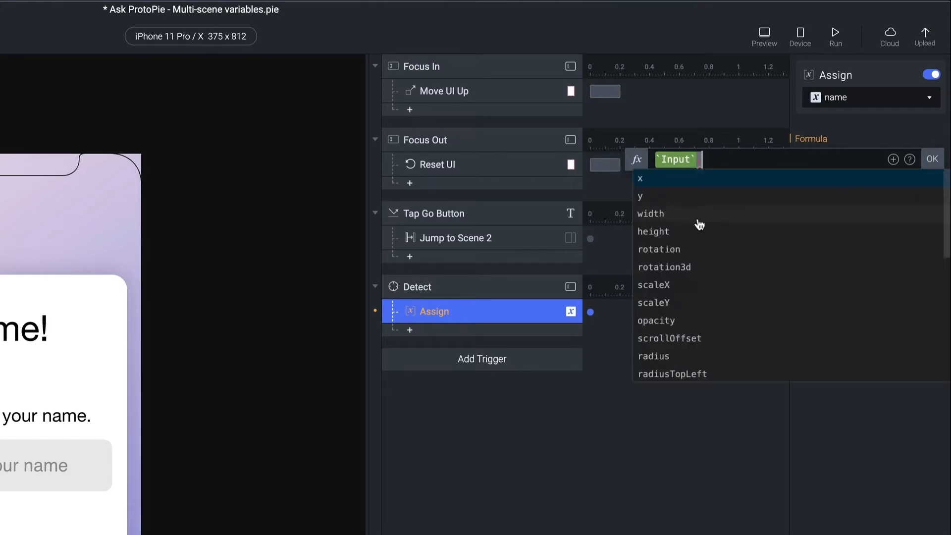
scroll("down", 3)
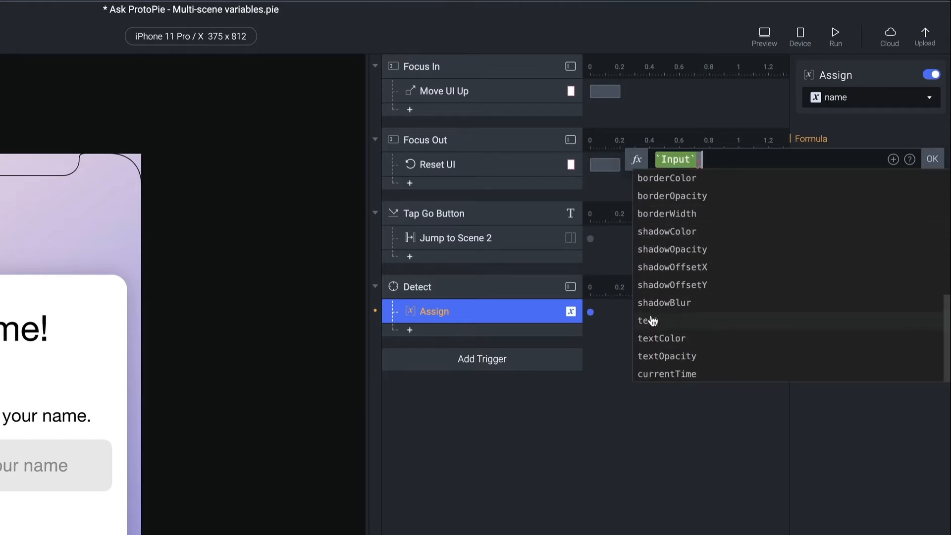
left_click(646, 320)
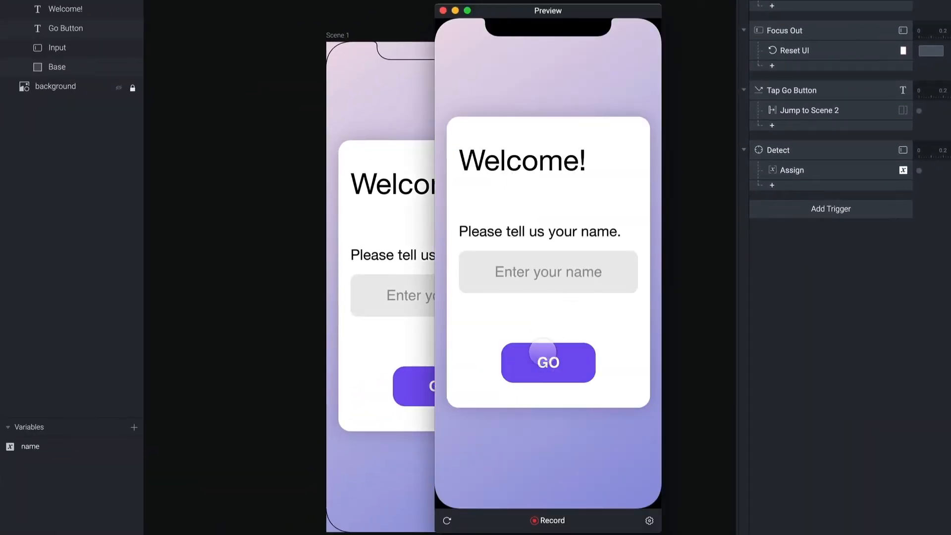
Preview again with Jeff, see scene 2 still reading 'Hi, ----!', and close it
type("Jeff")
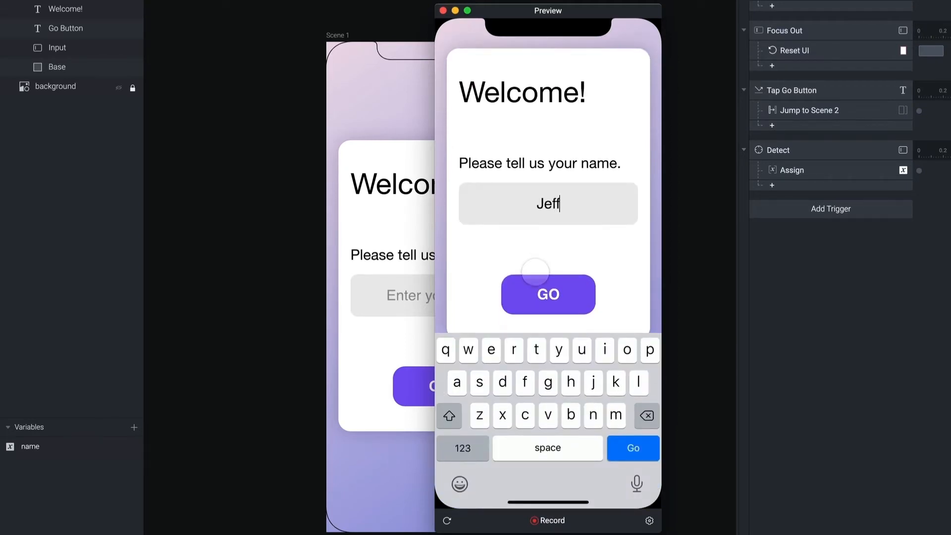
left_click(547, 295)
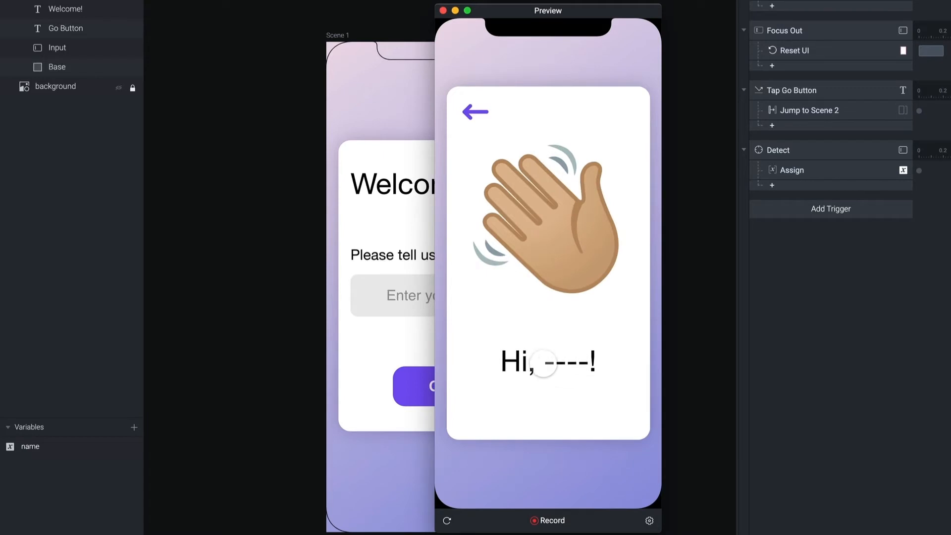
left_click(442, 10)
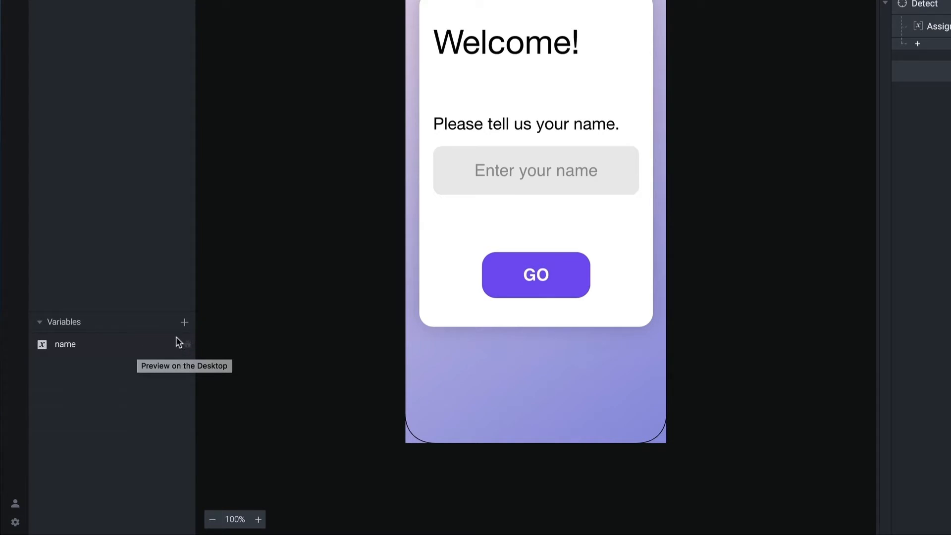
Show the name variable's live value, then preview typing Jeff and submitting
left_click(91, 343)
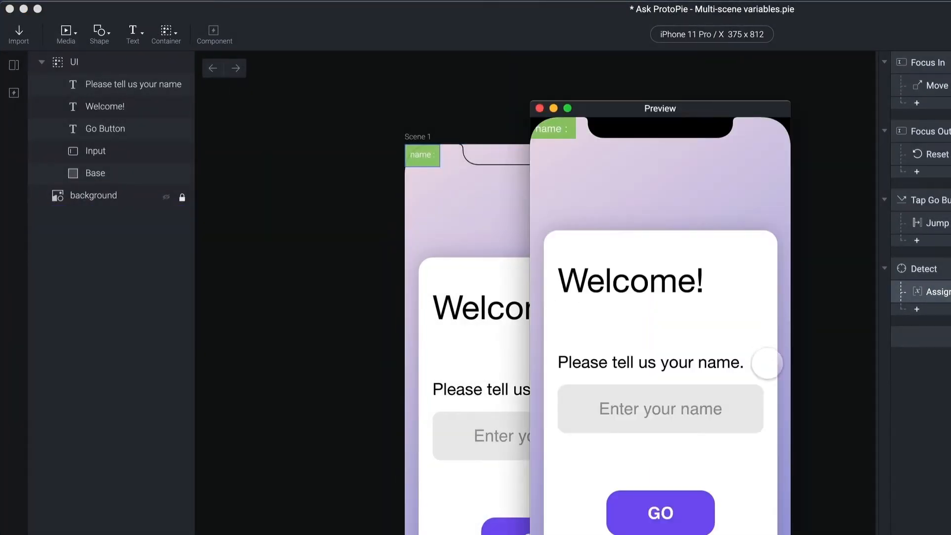
type("J")
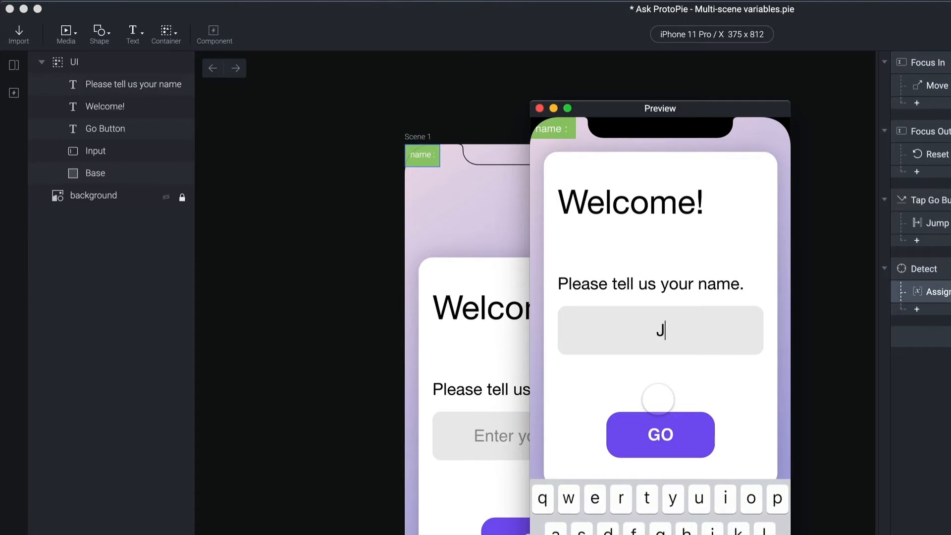
type("eff")
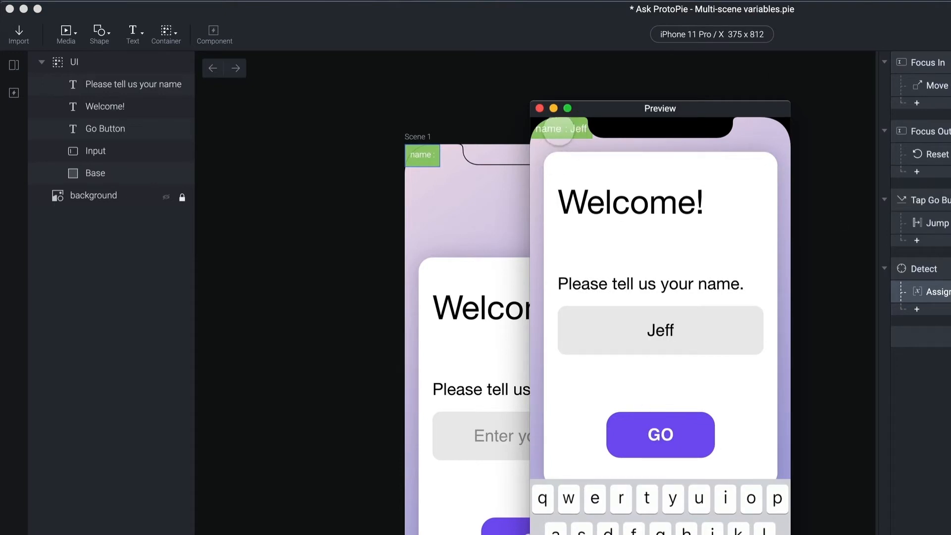
left_click(635, 435)
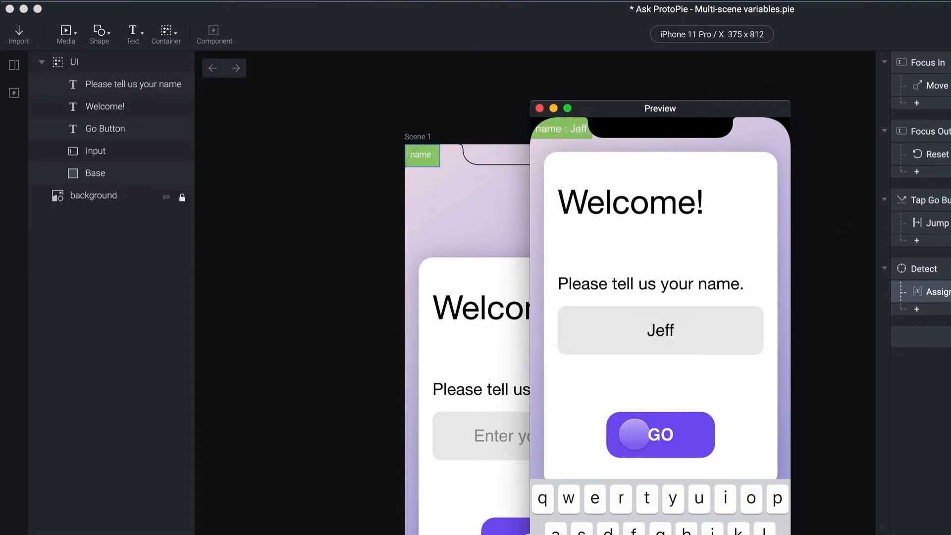
left_click(659, 435)
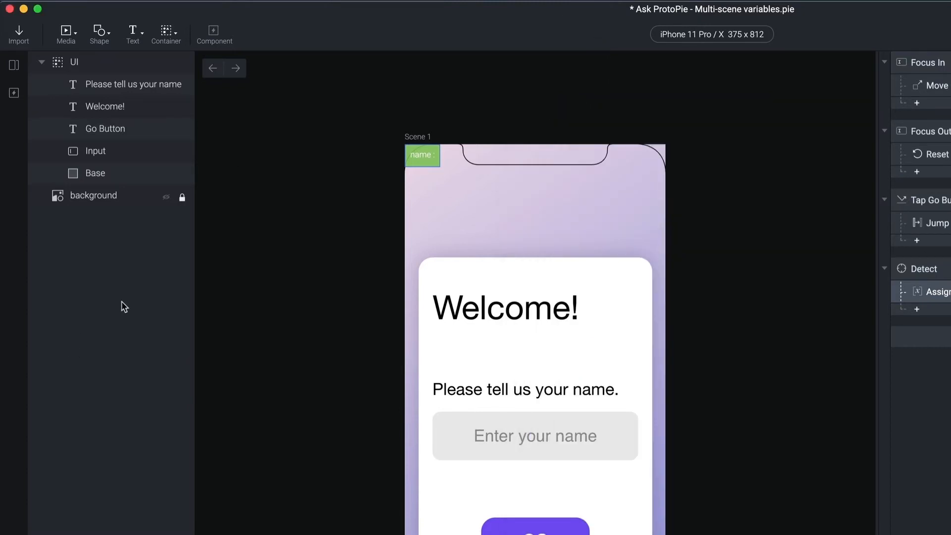
On scene 2, add a Start-trigger Text response for Greeting Text using Formula content
left_click(13, 64)
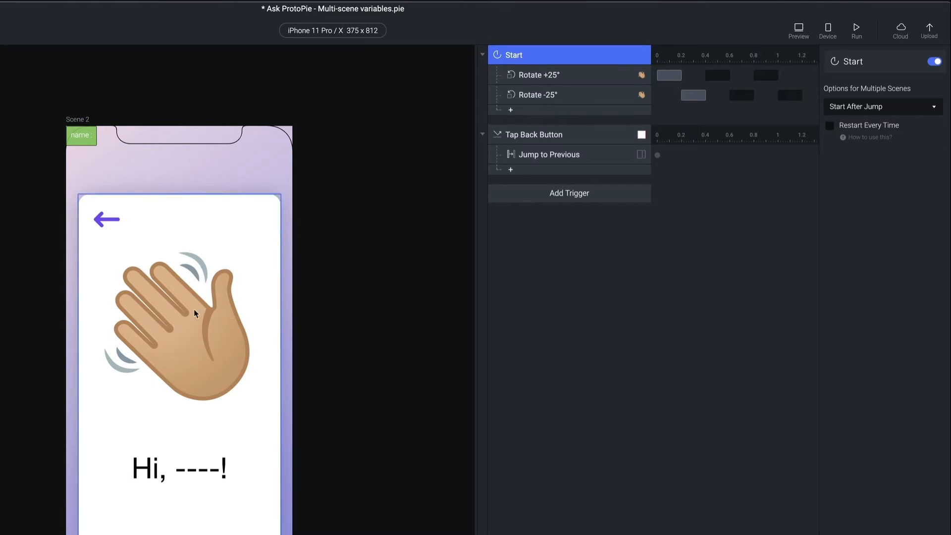
left_click(510, 110)
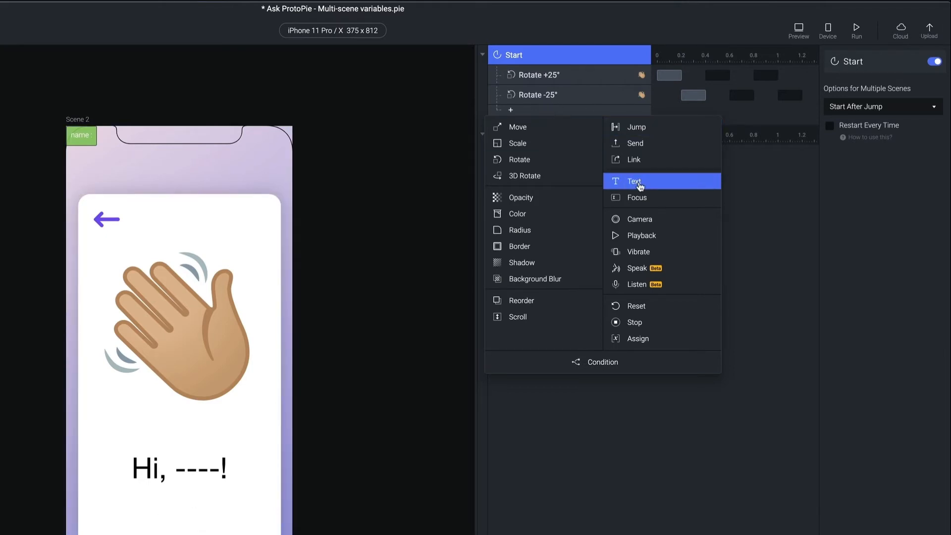
left_click(635, 181)
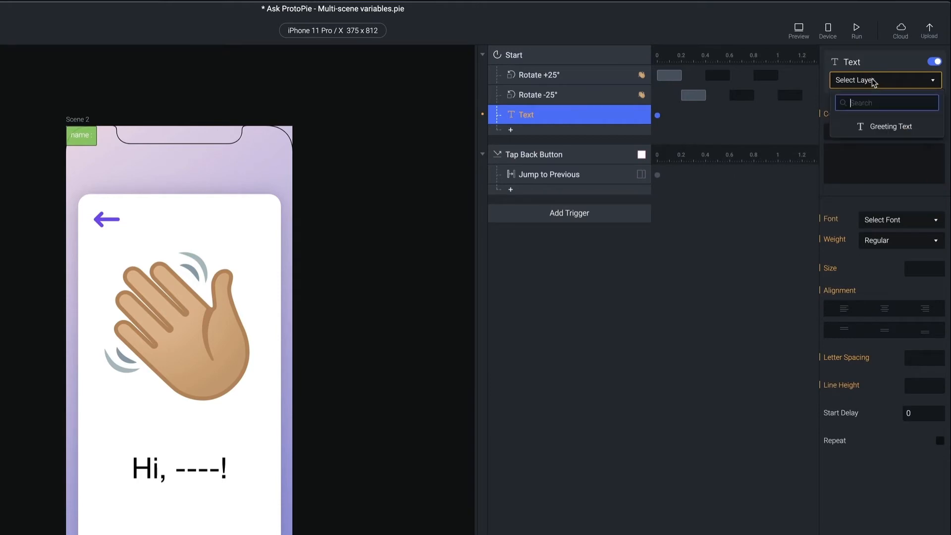
left_click(889, 127)
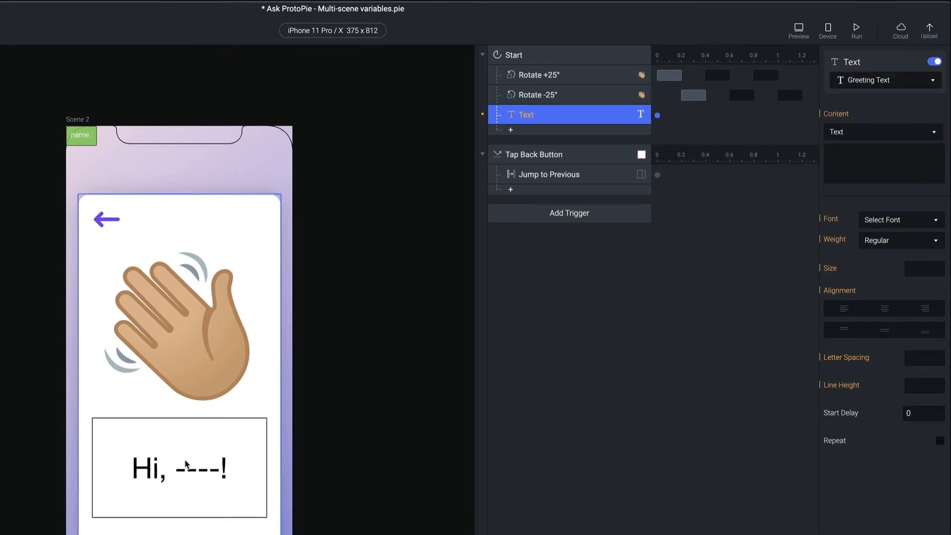
left_click(881, 132)
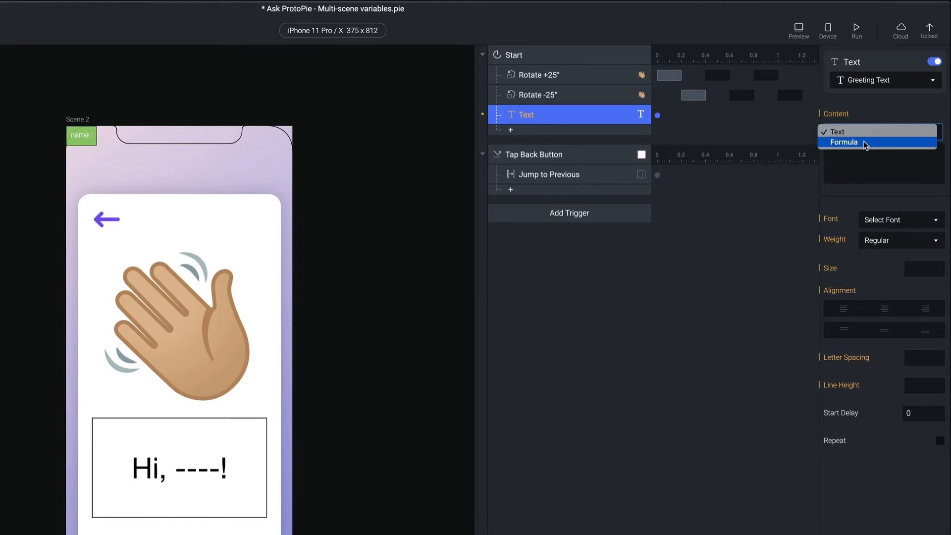
left_click(843, 142)
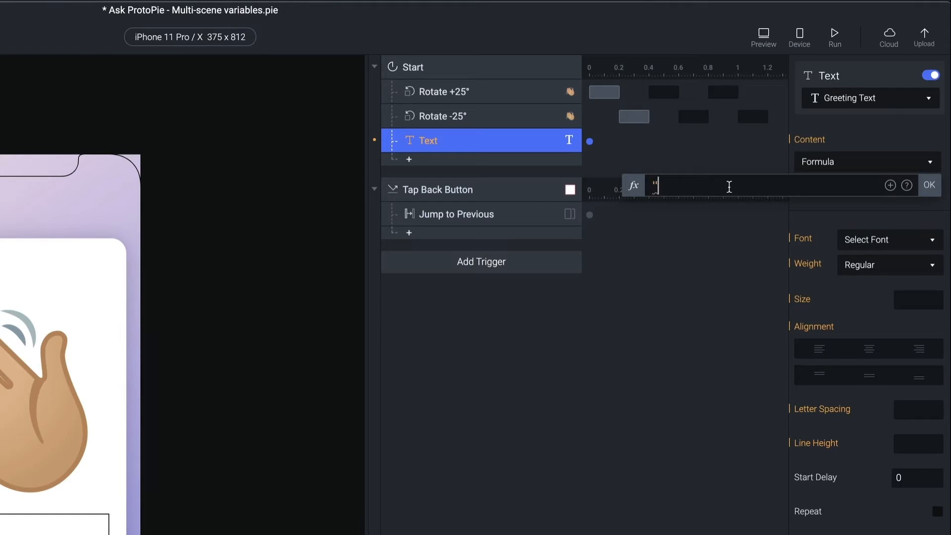
Enter the greeting formula "Hi, " + name + "!"
type("\"Hi")
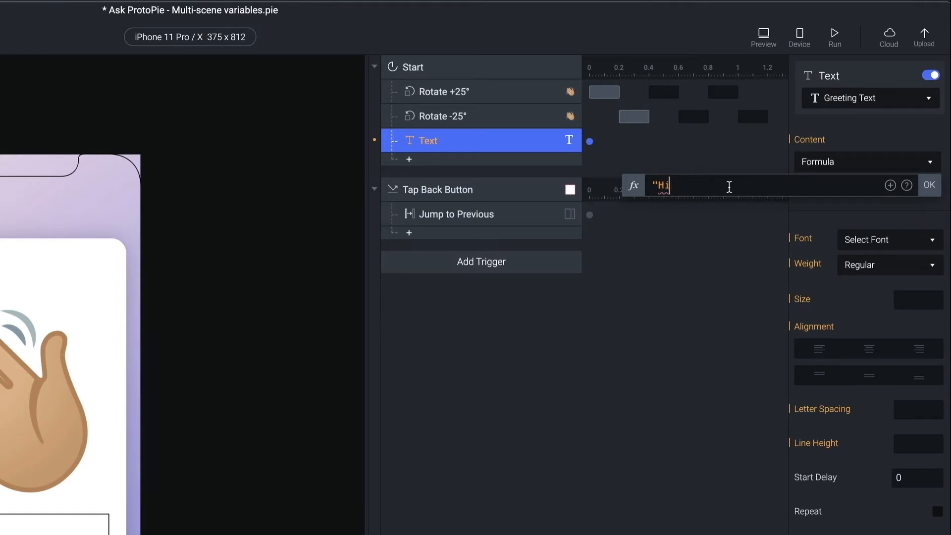
type(", \" +")
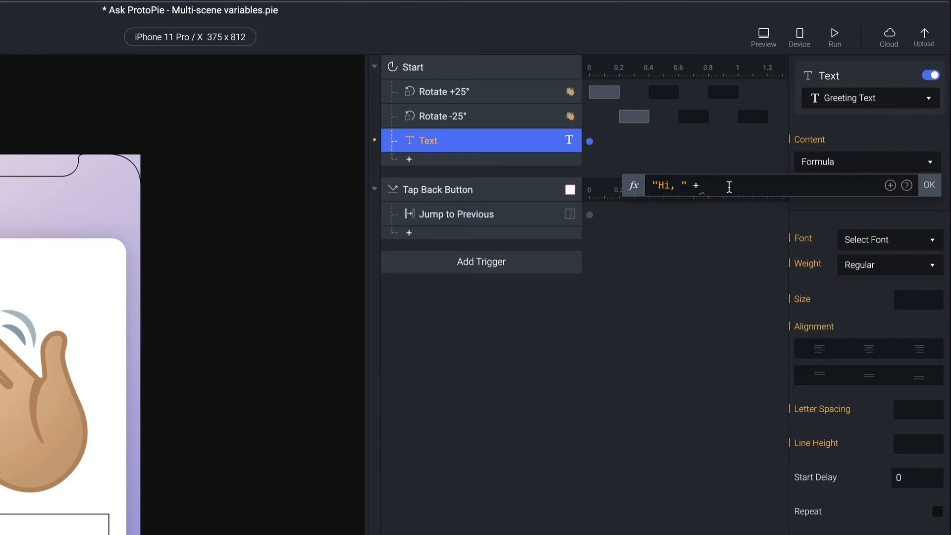
type("name")
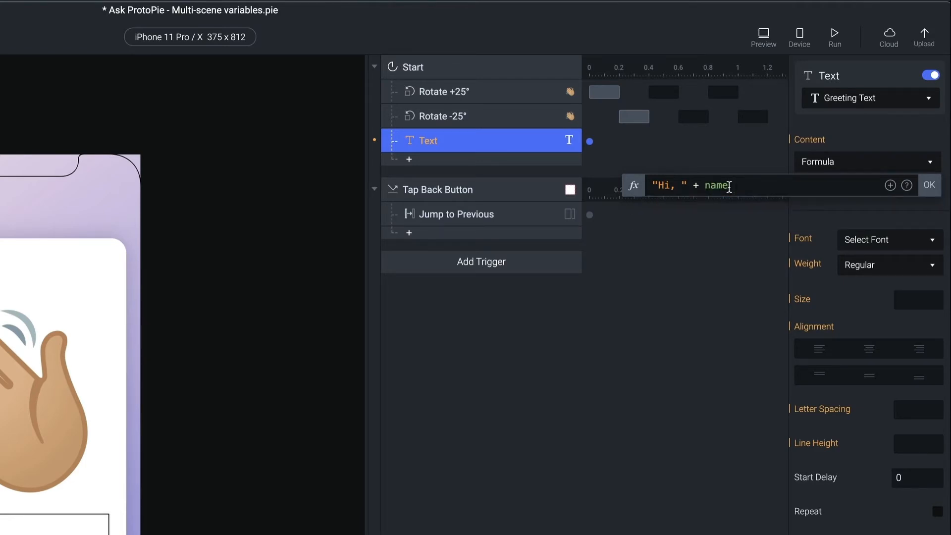
type("+")
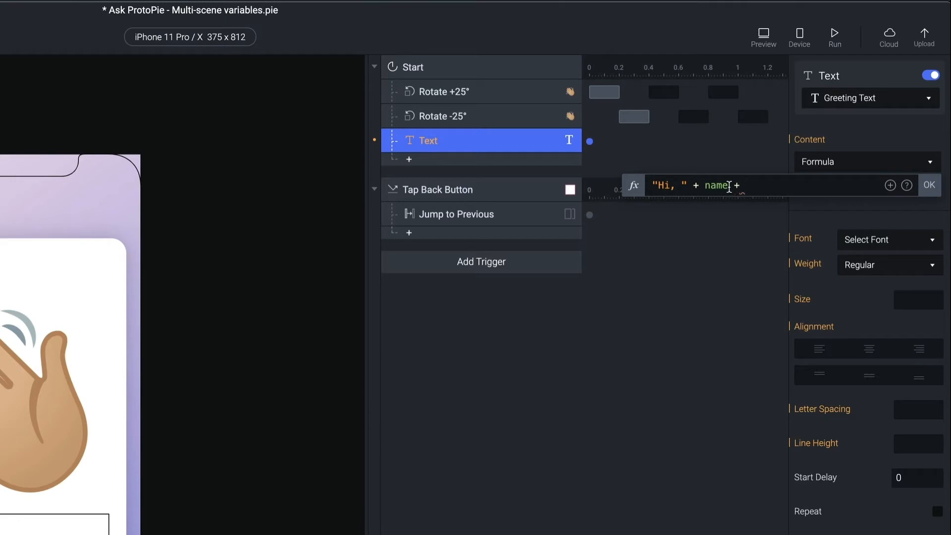
type("\"")
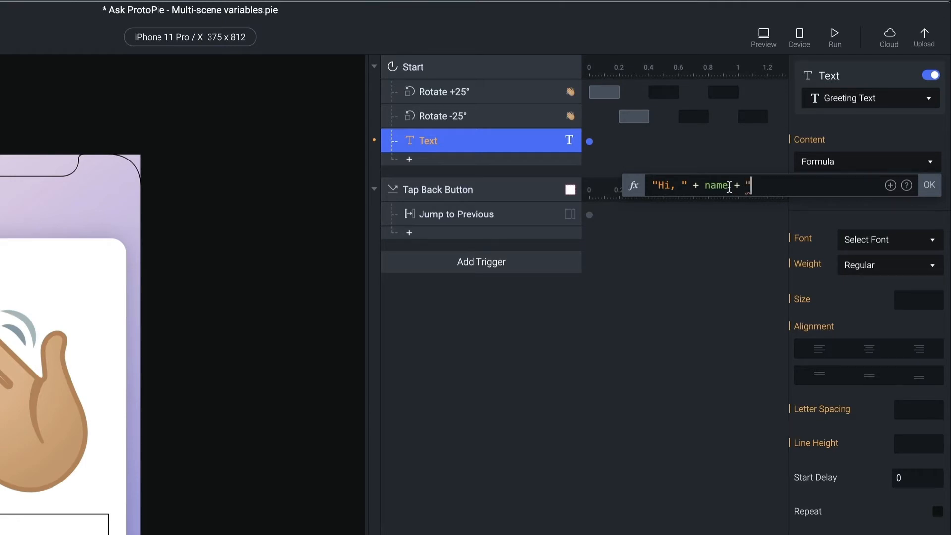
type("!")
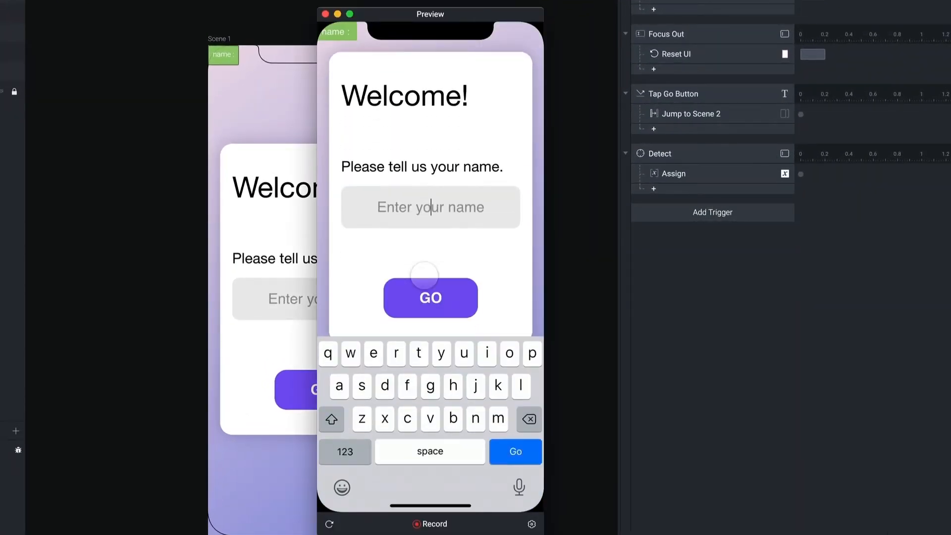
Preview with Jeff, reset and retype Jeff, confirm 'Hi, Jeff!' on scene 2, then close
type("Jeff")
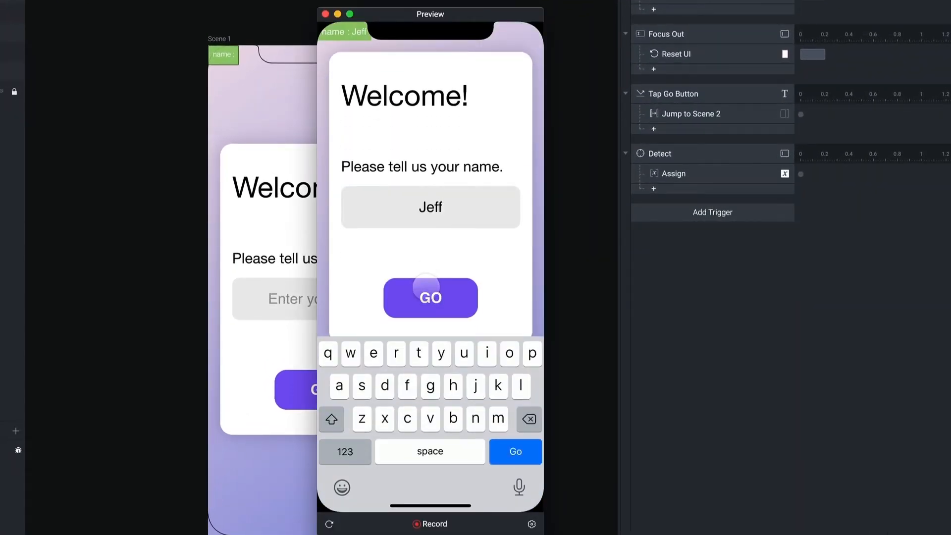
left_click(430, 298)
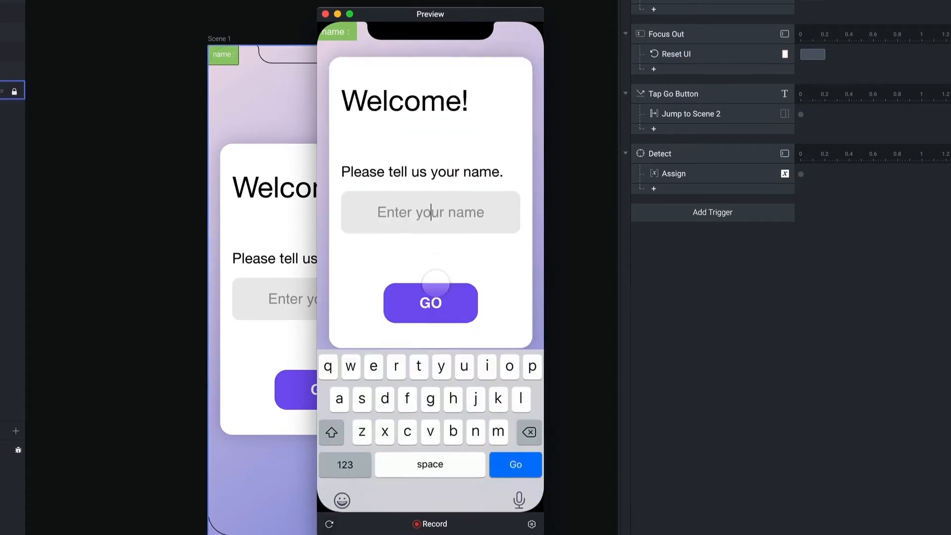
type("Jeff")
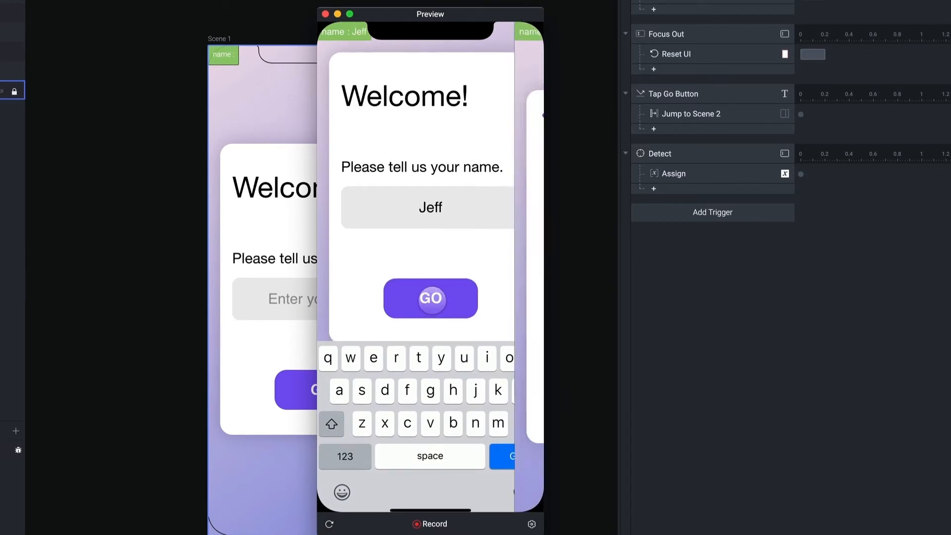
left_click(430, 298)
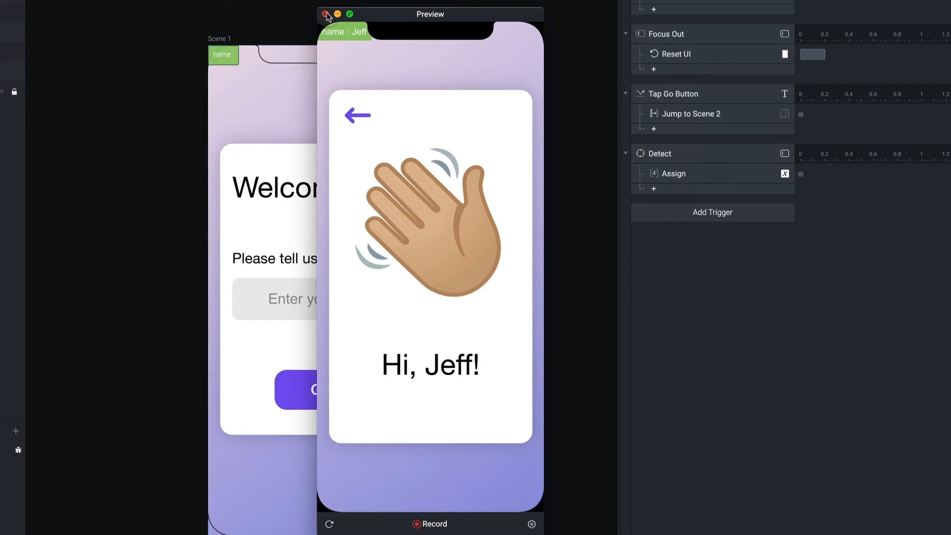
left_click(326, 14)
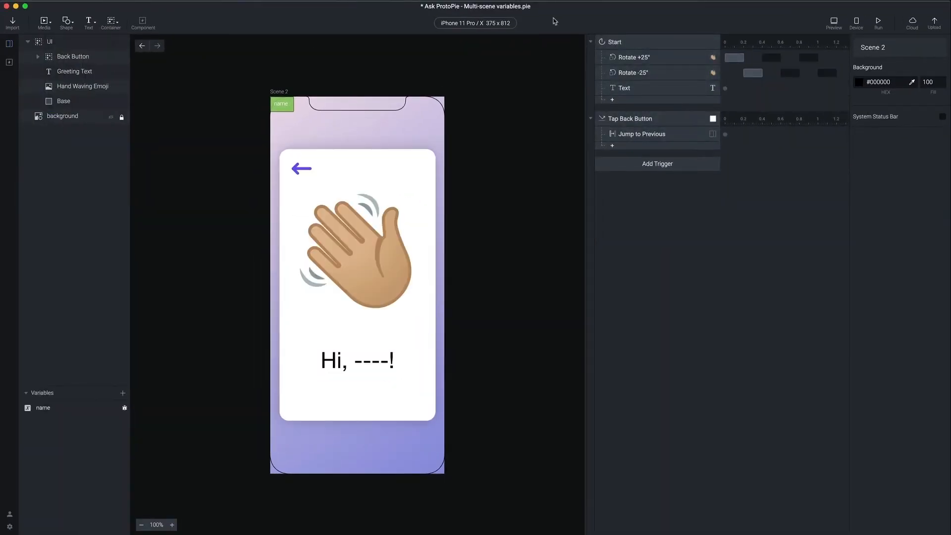
left_click(631, 41)
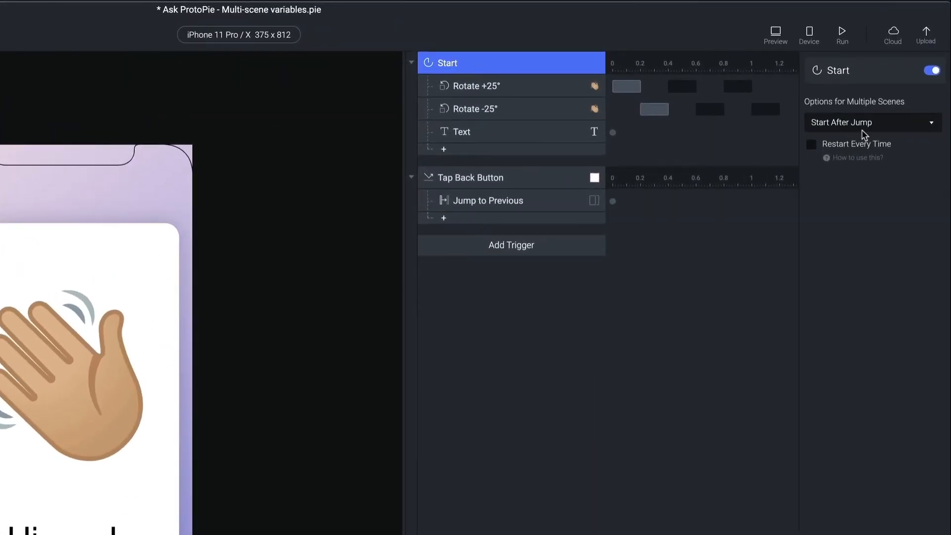
mouse_move(868, 127)
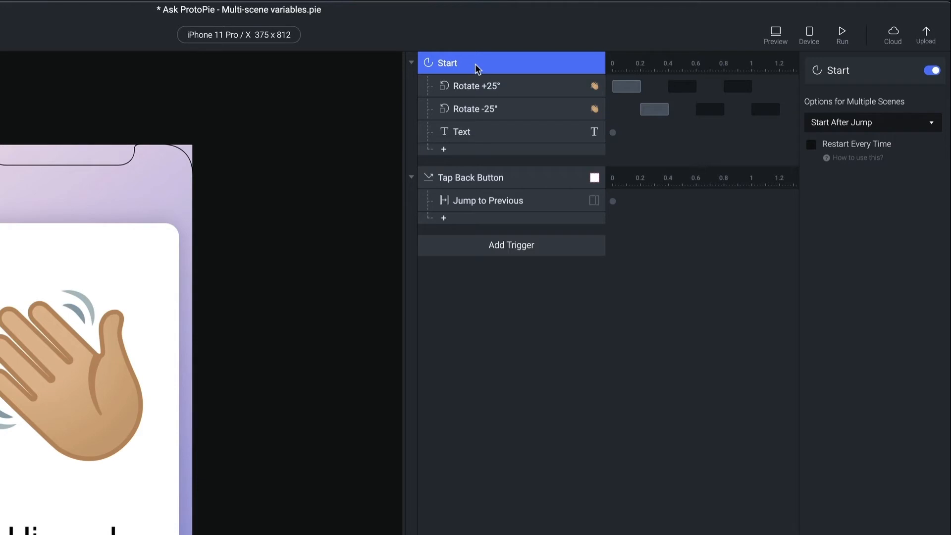
mouse_move(936, 83)
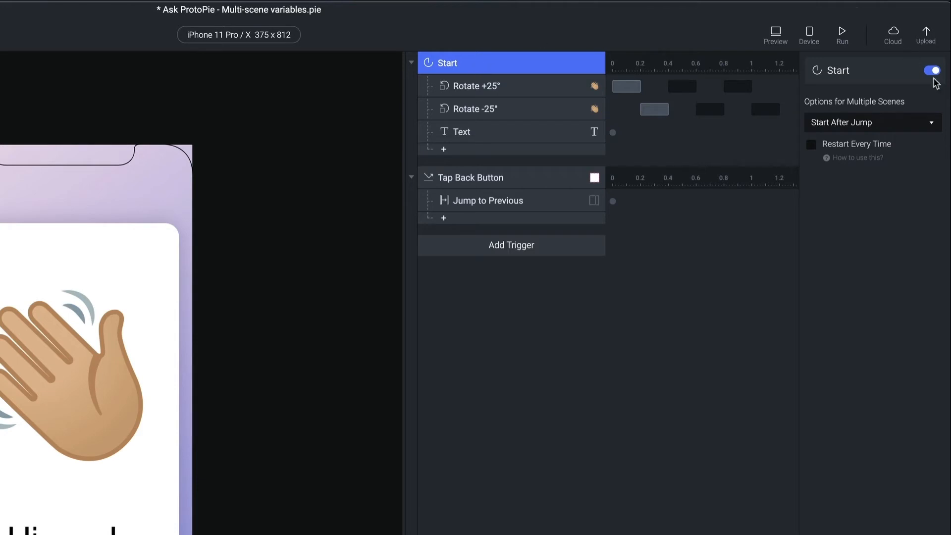
left_click(872, 122)
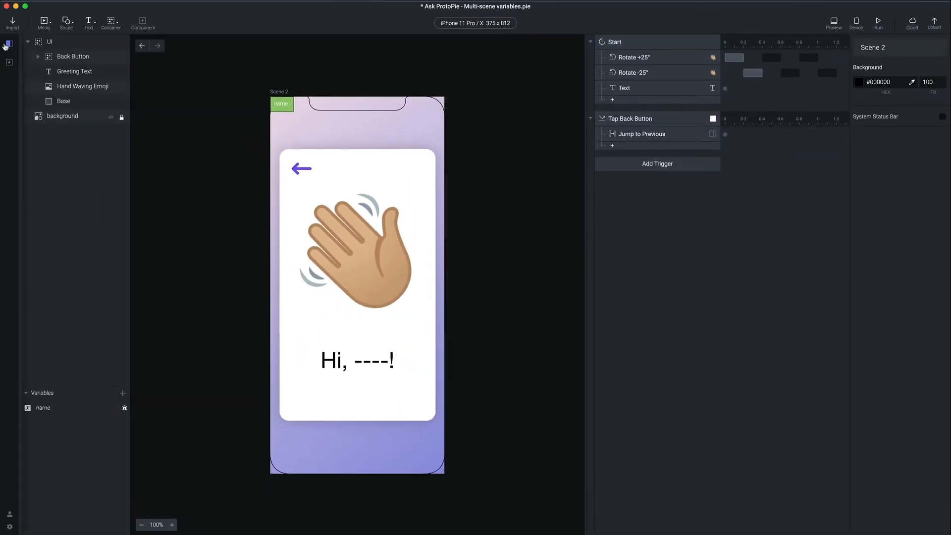
Switch to Scene 1, preview and submit to reach the greeting, then close the preview
left_click(142, 45)
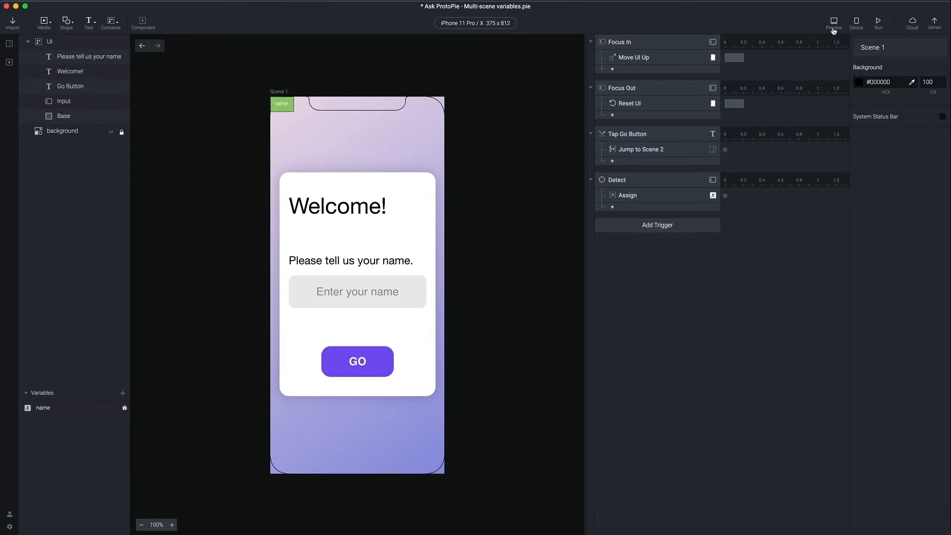
left_click(833, 22)
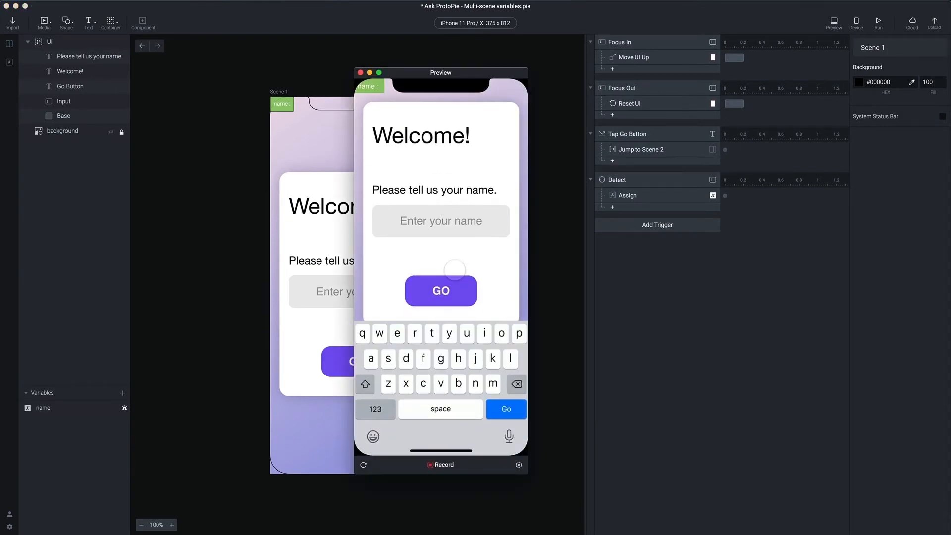
left_click(441, 291)
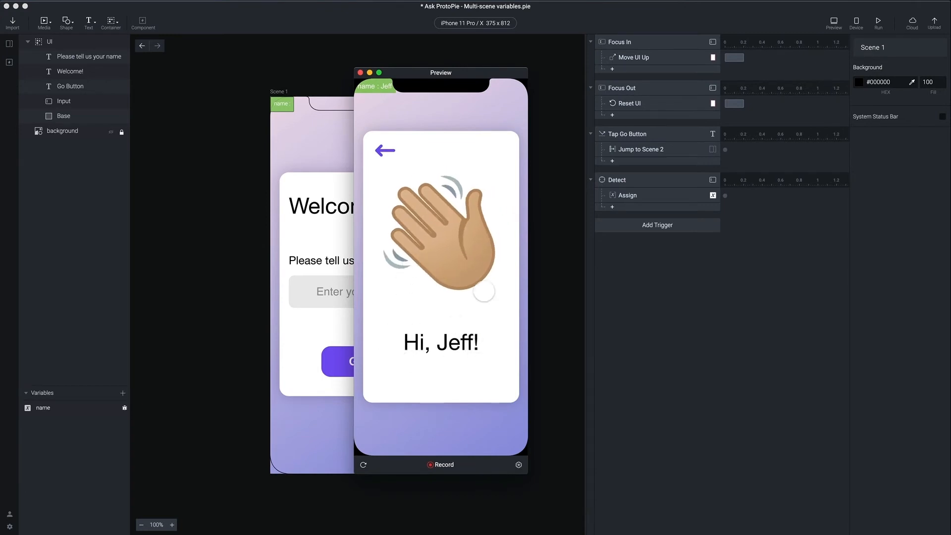
left_click(360, 72)
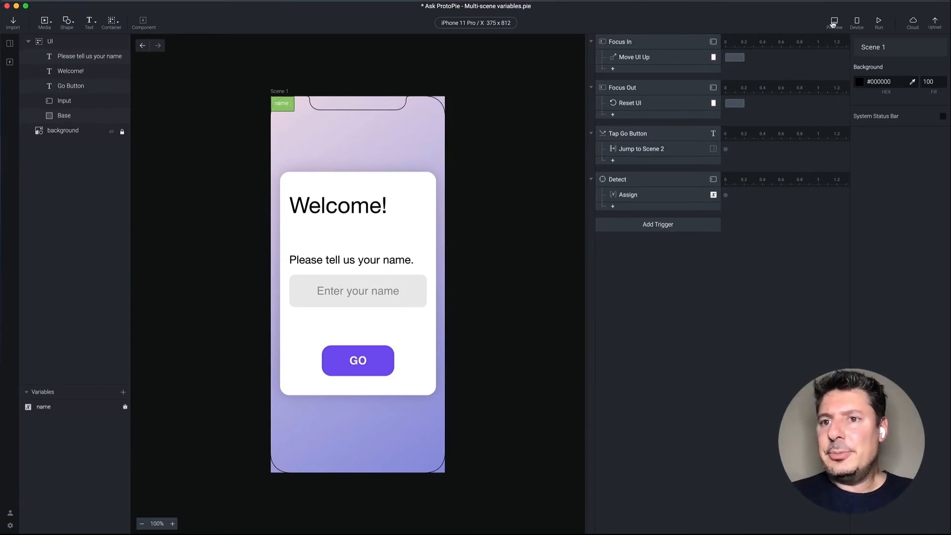
Preview entering Jeff, then Lisa; scene 2 still greets 'Hi, Jeff!', then close preview
left_click(834, 20)
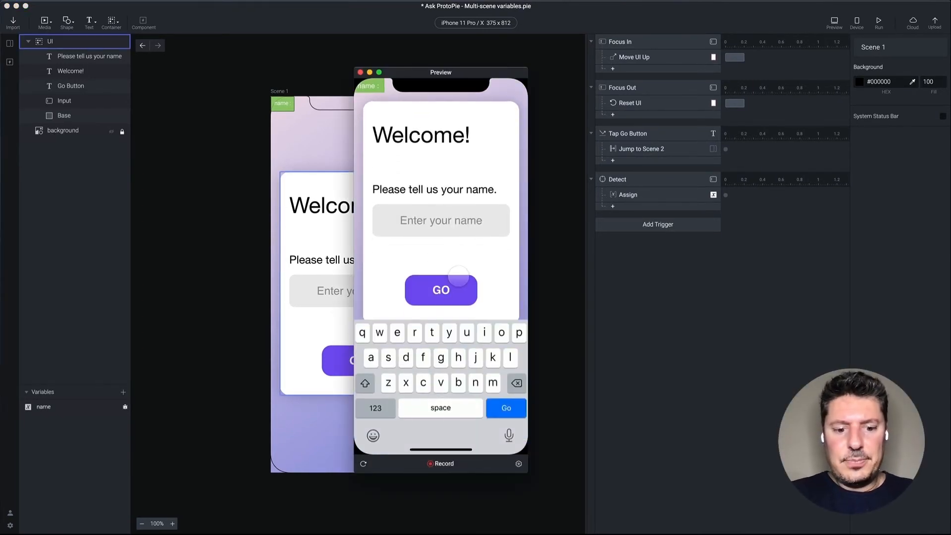
type("Jeff")
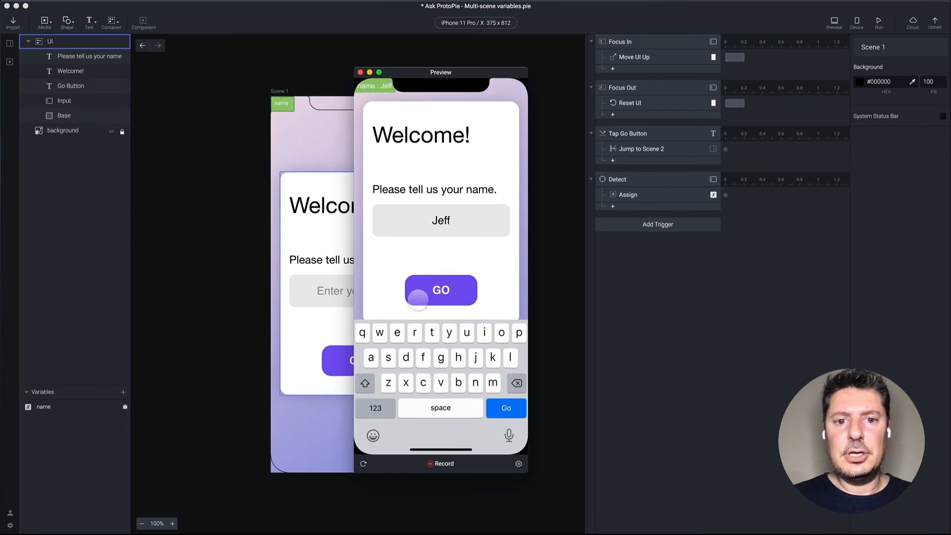
left_click(440, 290)
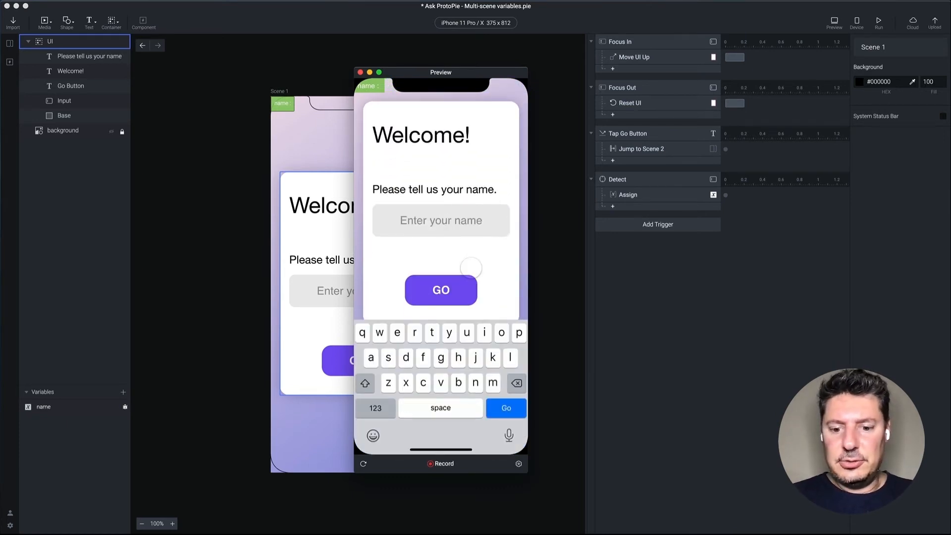
type("Lisa")
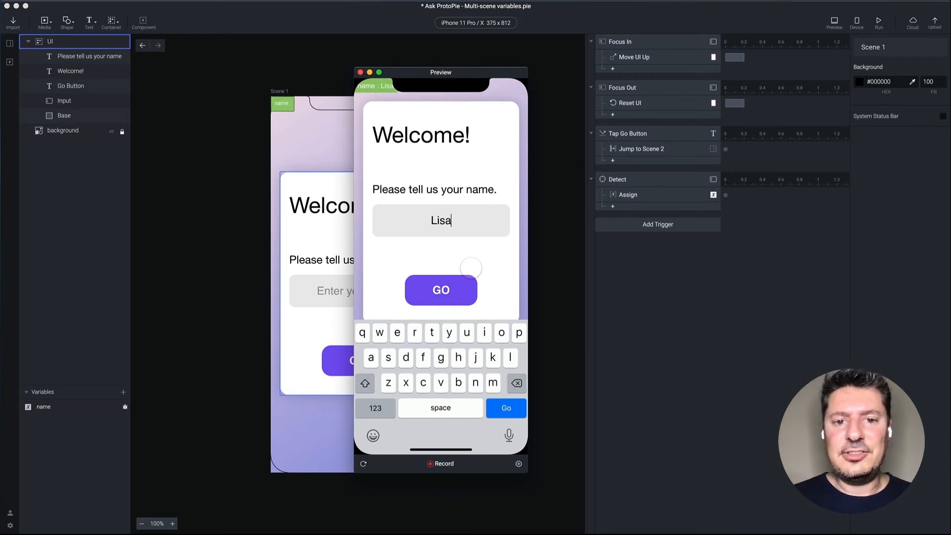
left_click(440, 289)
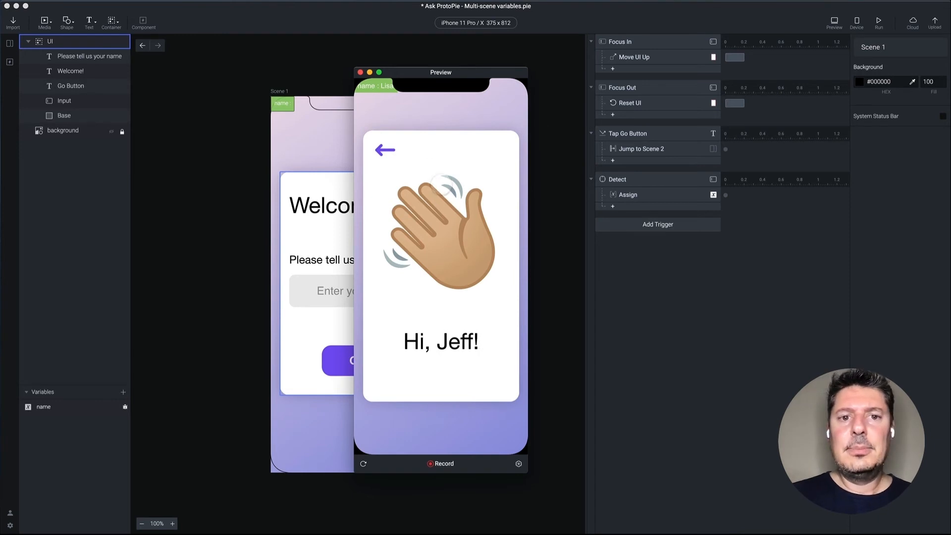
left_click(358, 73)
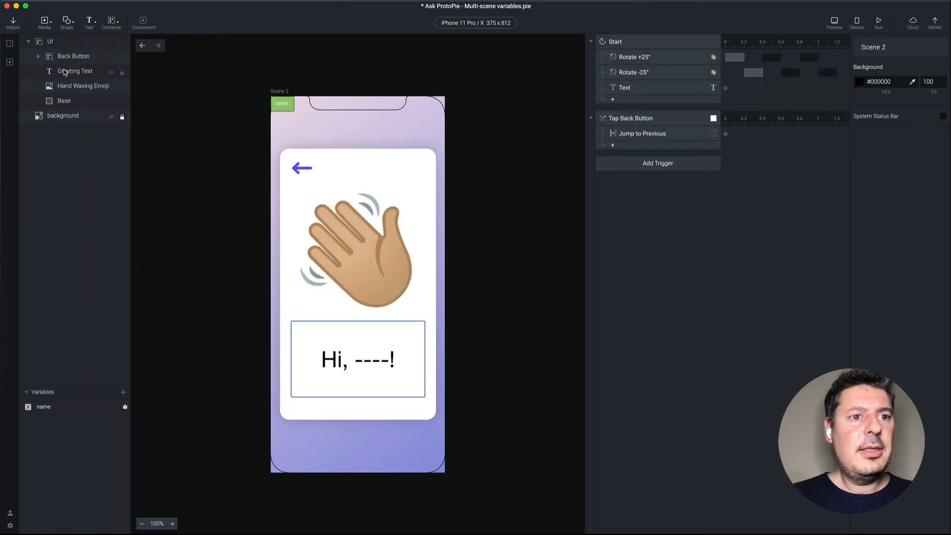
Inspect scene 2's greeting formula and Start trigger, then Scene 1's Jump to Scene 2 settings
left_click(624, 87)
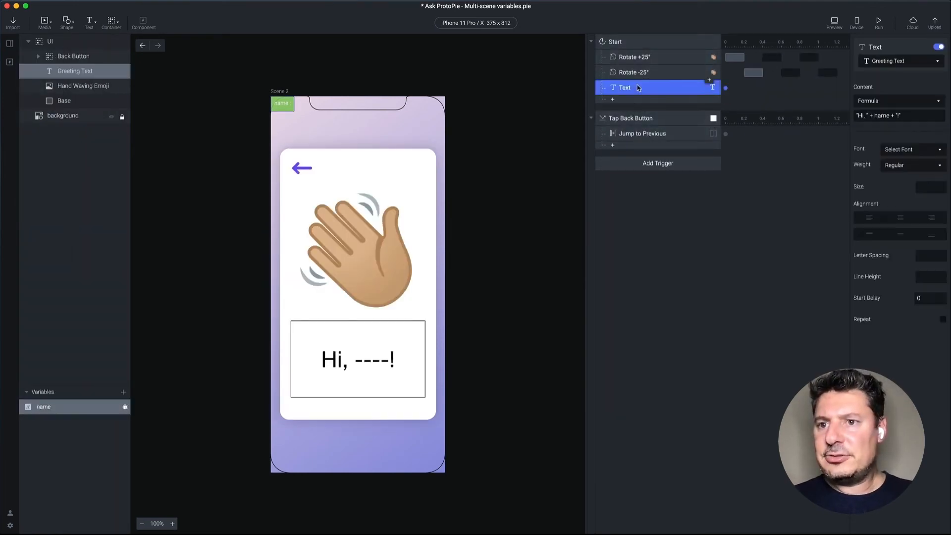
left_click(630, 42)
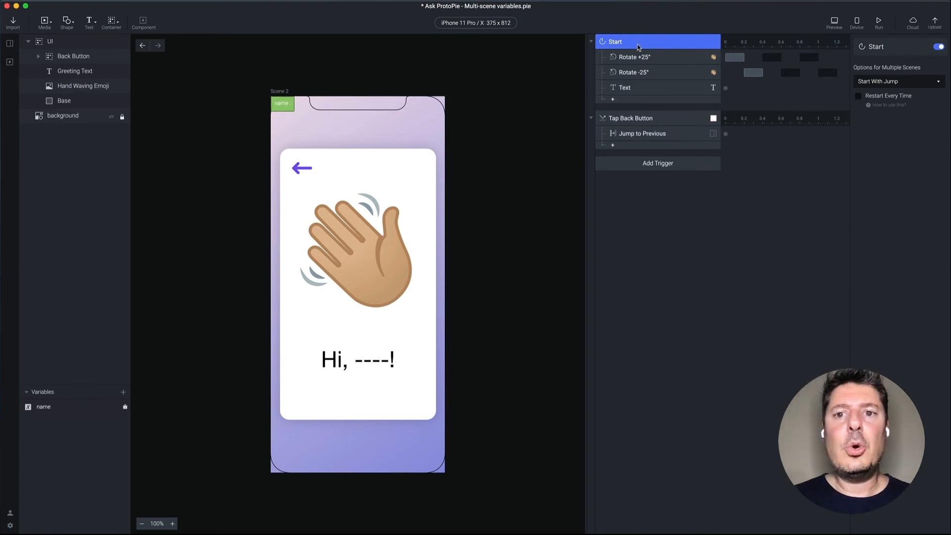
left_click(73, 56)
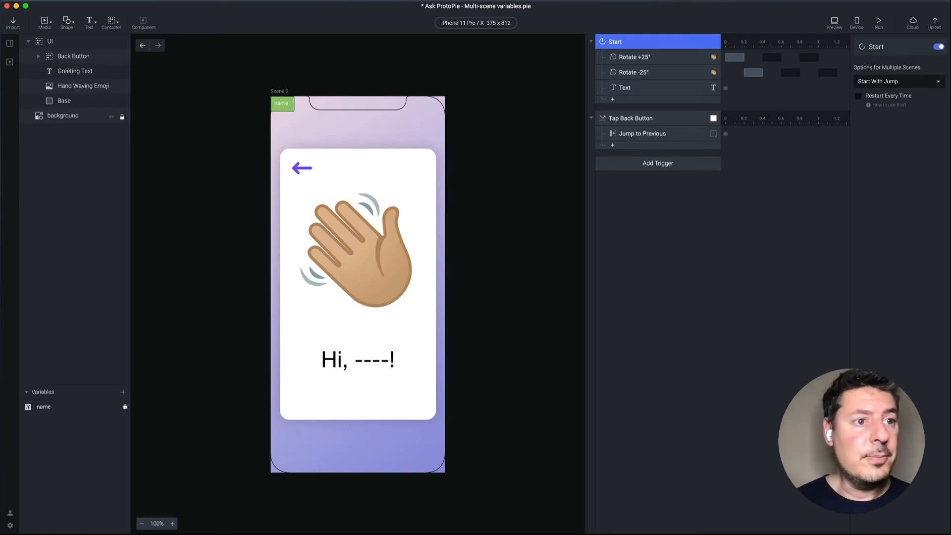
left_click(34, 84)
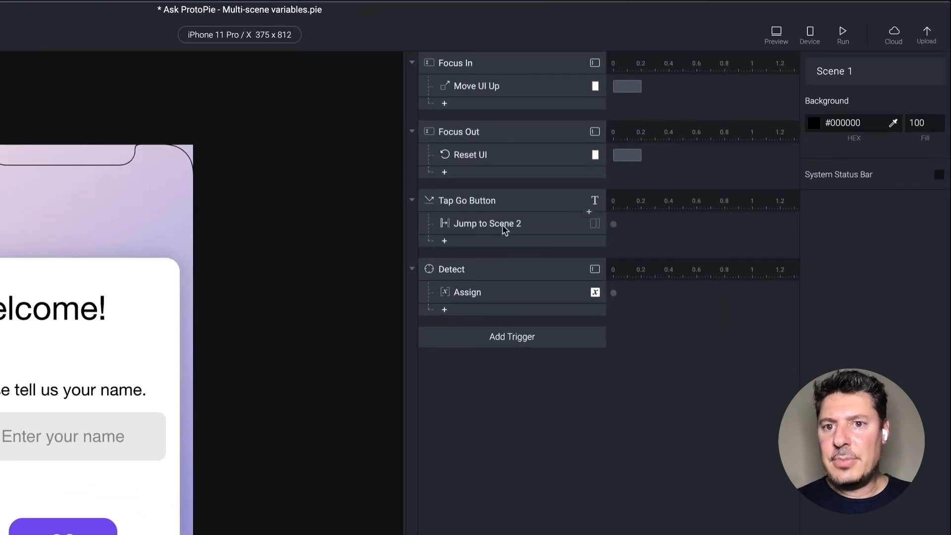
left_click(487, 223)
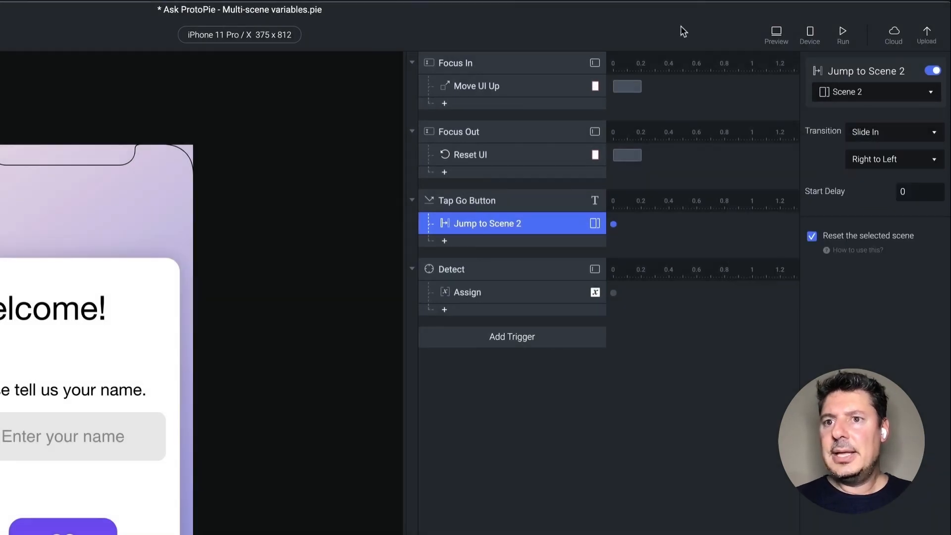
Run another preview entering Jeff, then typing Li as a second name
left_click(775, 32)
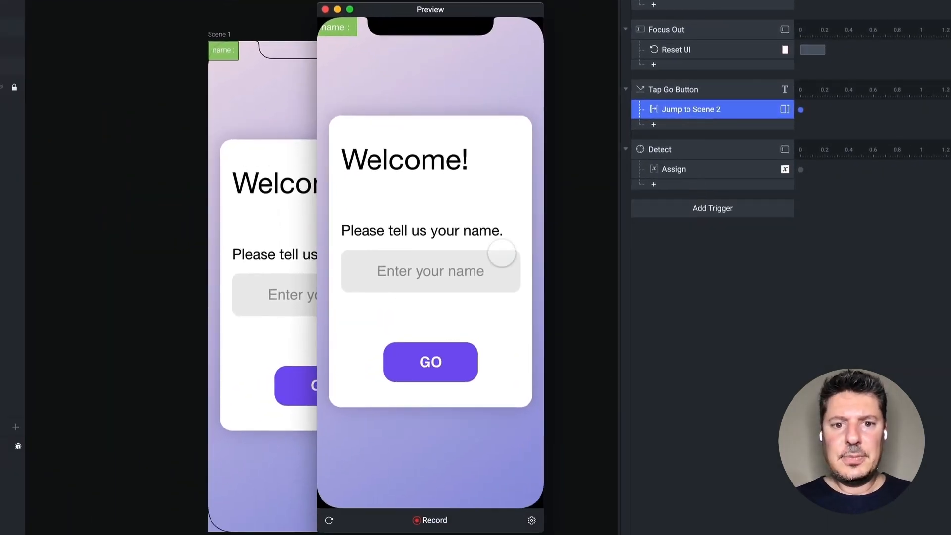
type("Jeff")
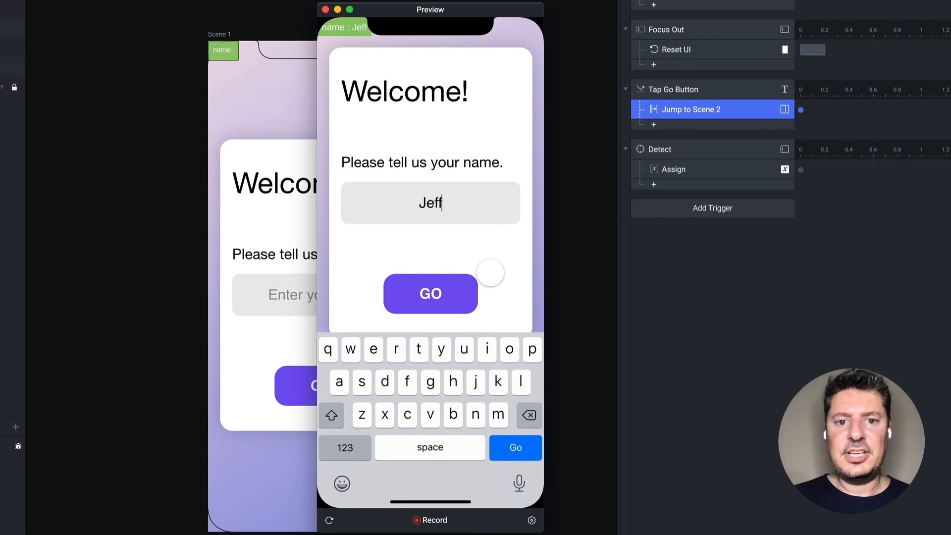
left_click(430, 294)
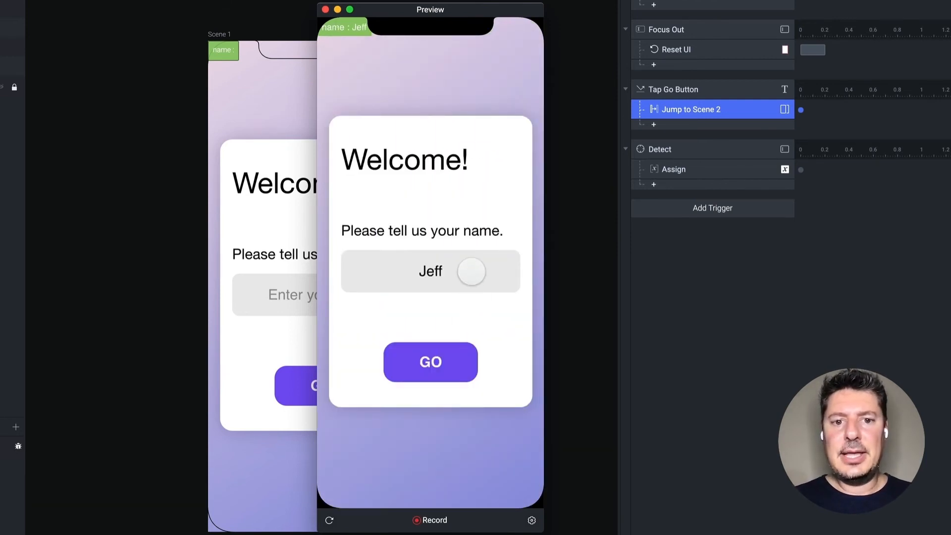
type("Li")
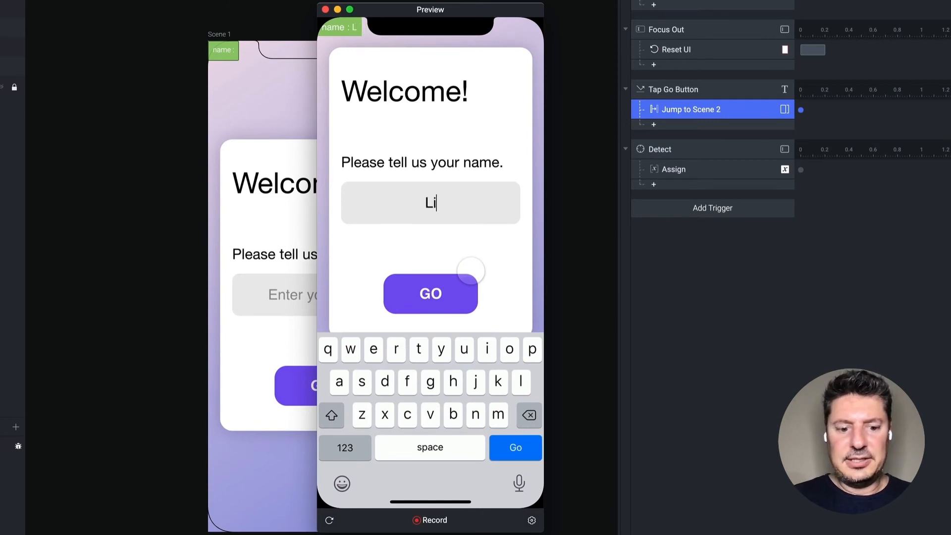
left_click(430, 294)
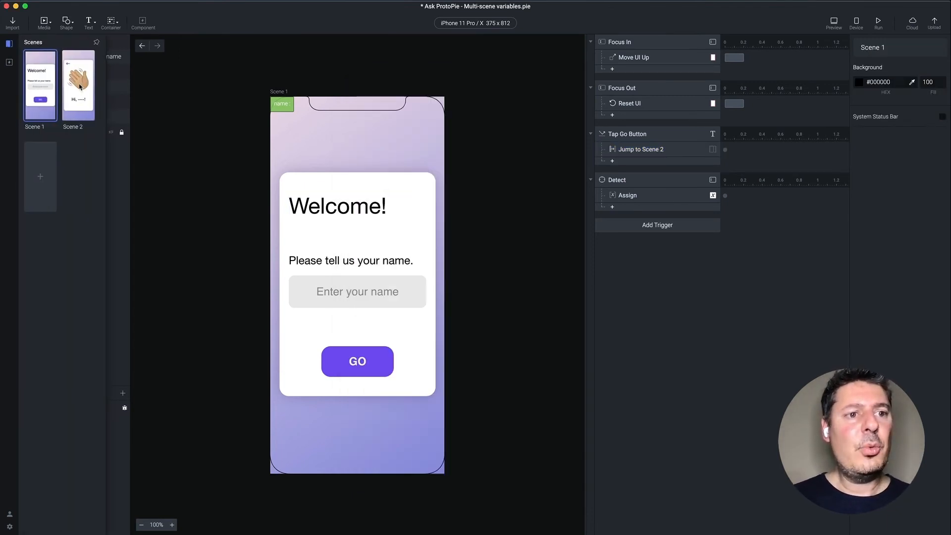
Open Scene 2 and view the Text response's "Hi, " + name + "!" formula
left_click(78, 84)
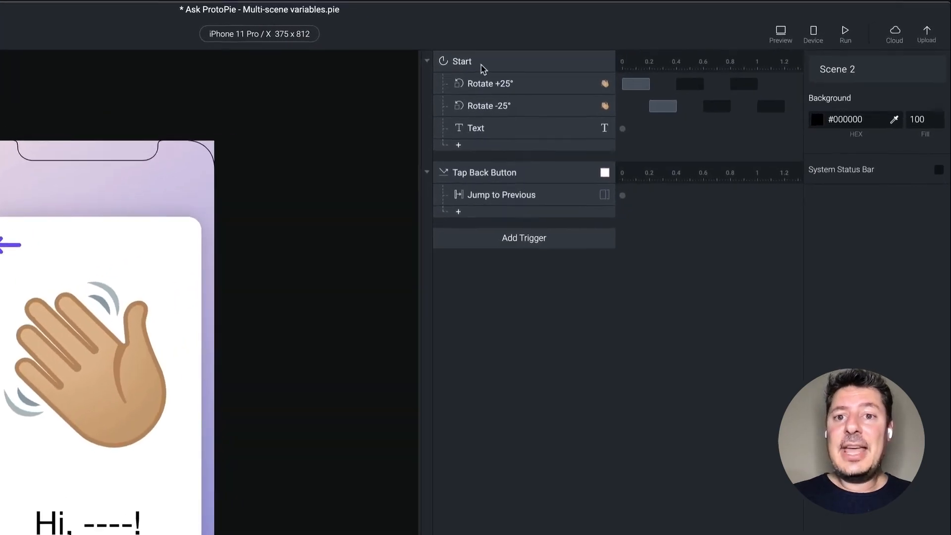
left_click(475, 128)
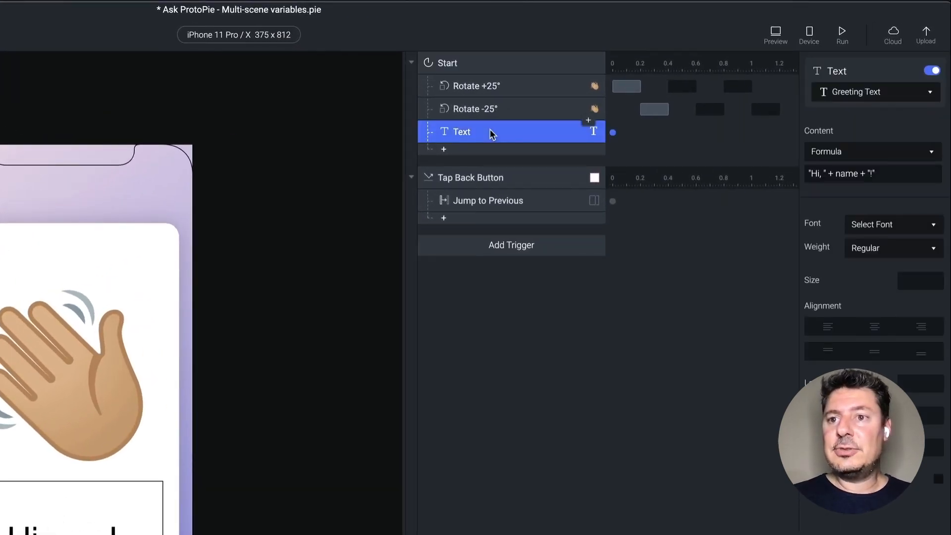
mouse_move(449, 56)
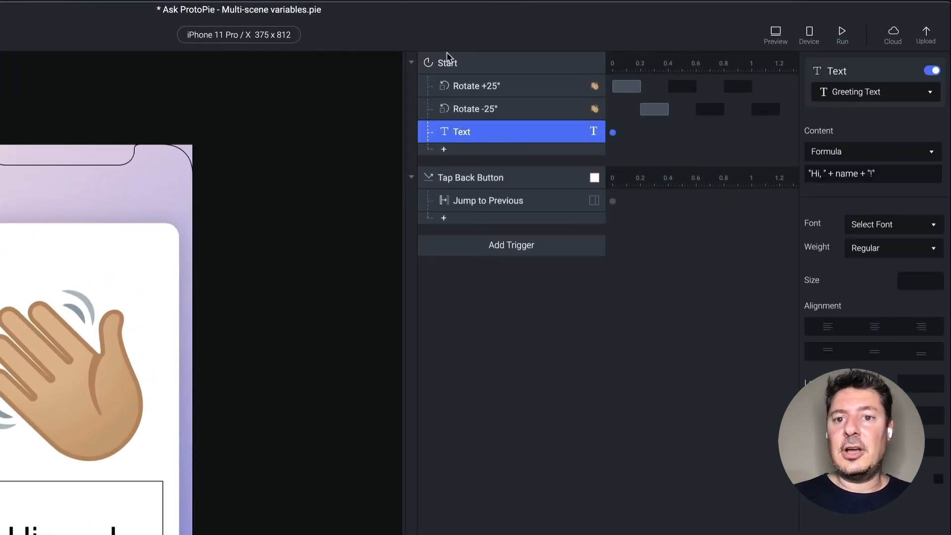
Add a Detect trigger to scene 2 that watches the name variable
left_click(511, 245)
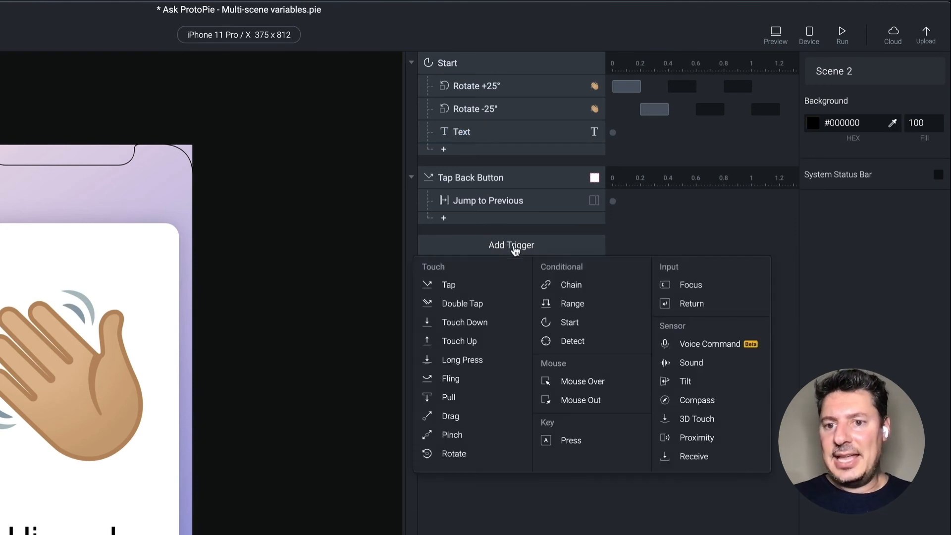
left_click(572, 340)
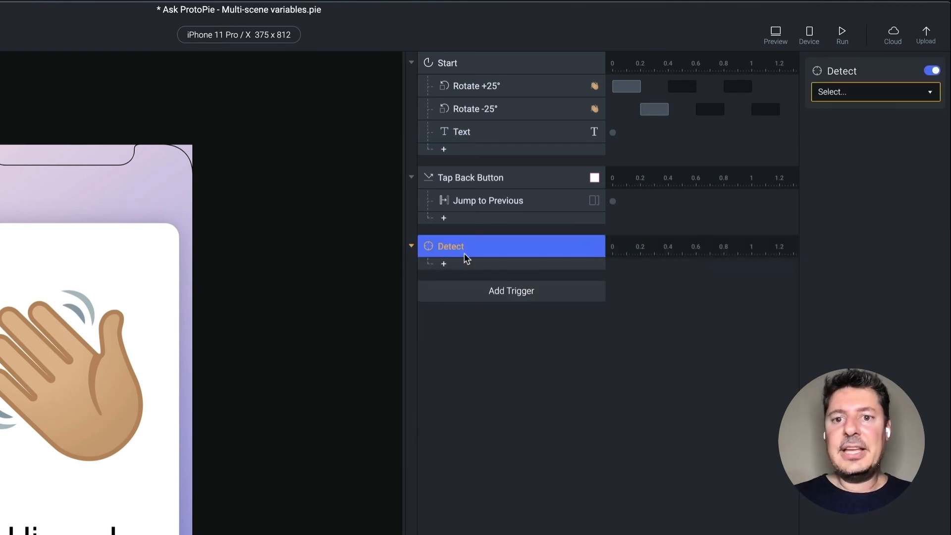
left_click(873, 92)
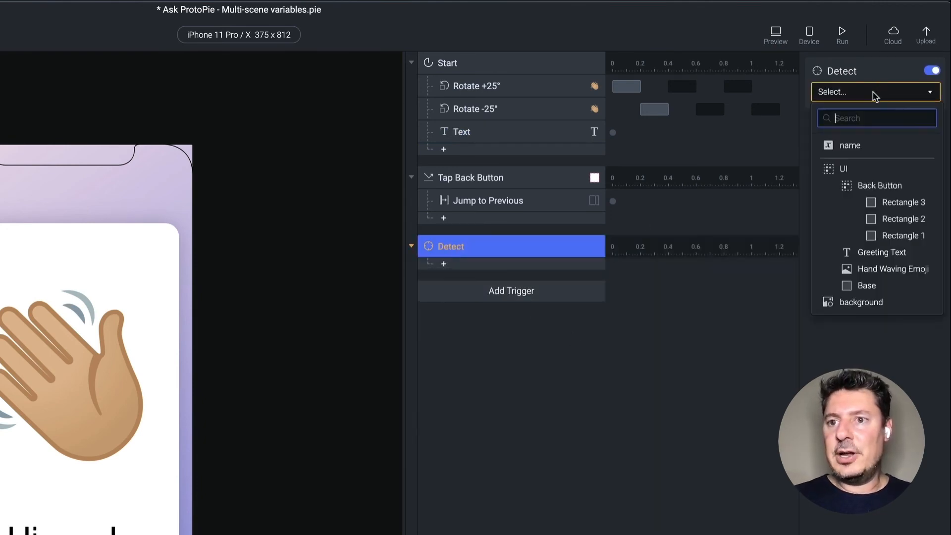
left_click(850, 145)
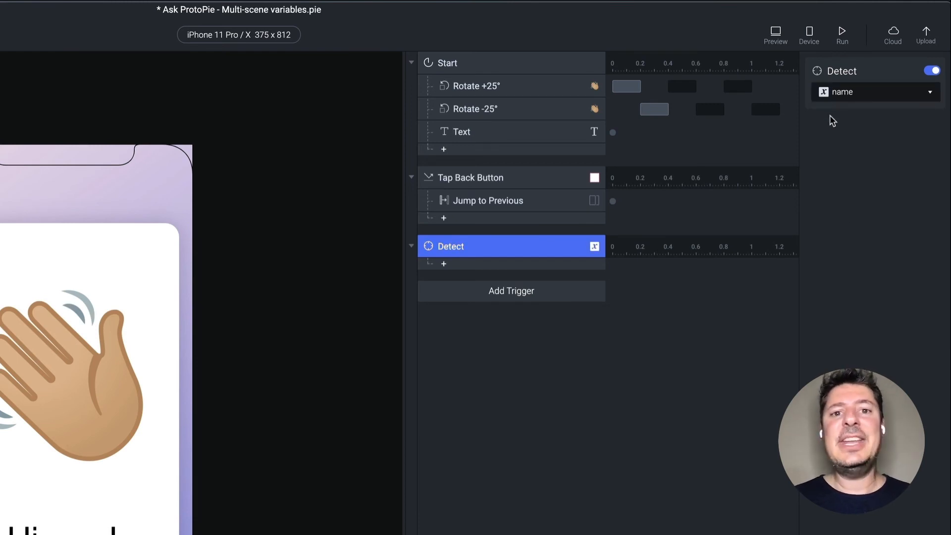
mouse_move(528, 391)
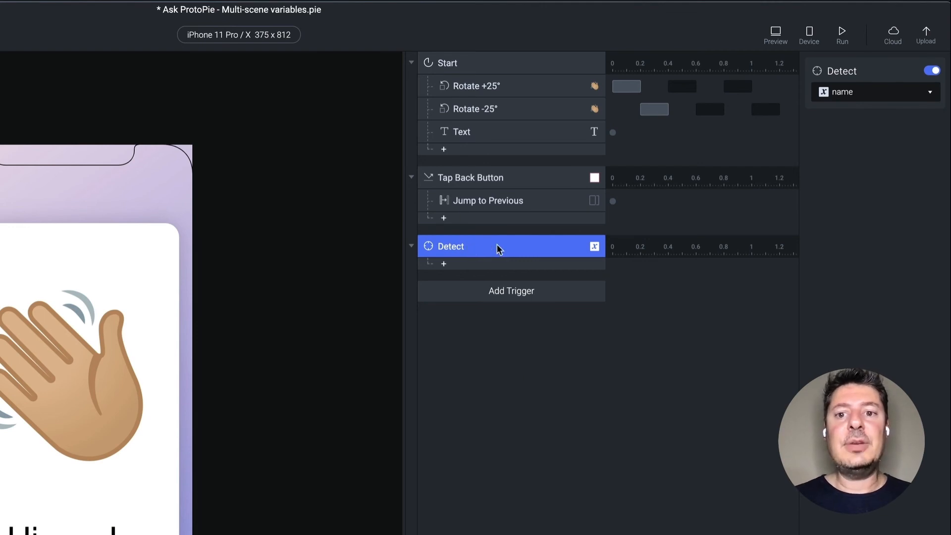
mouse_move(493, 249)
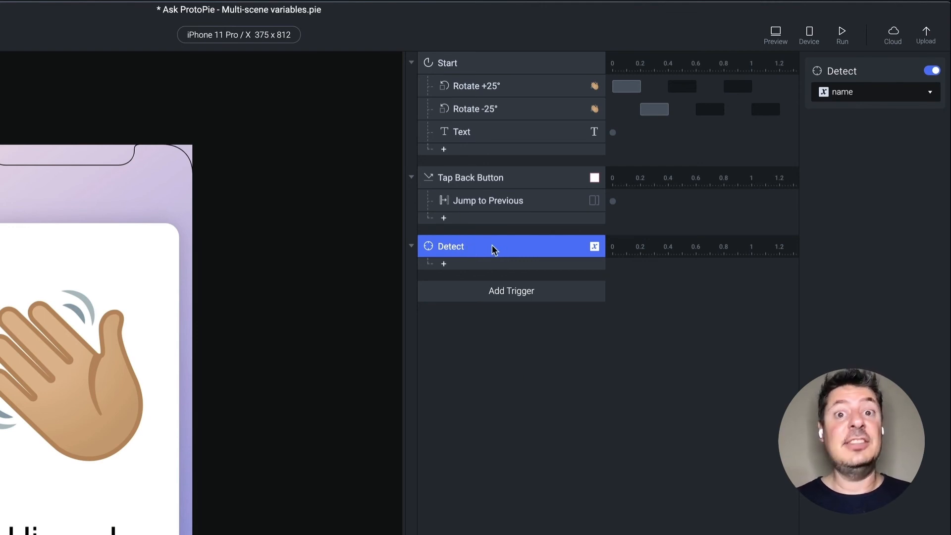
left_click(462, 132)
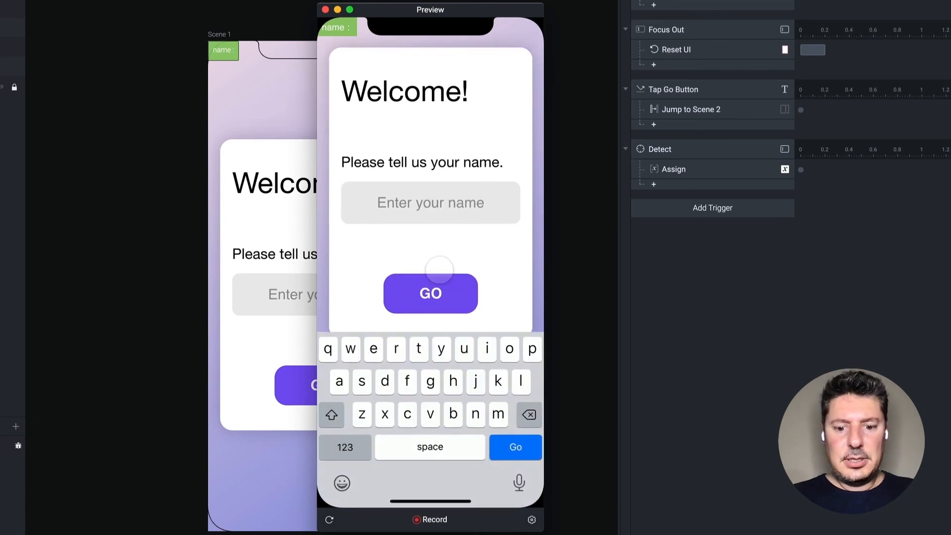
In preview, submit Jeff, then submit a second name to reach the greeting
type("Jeff")
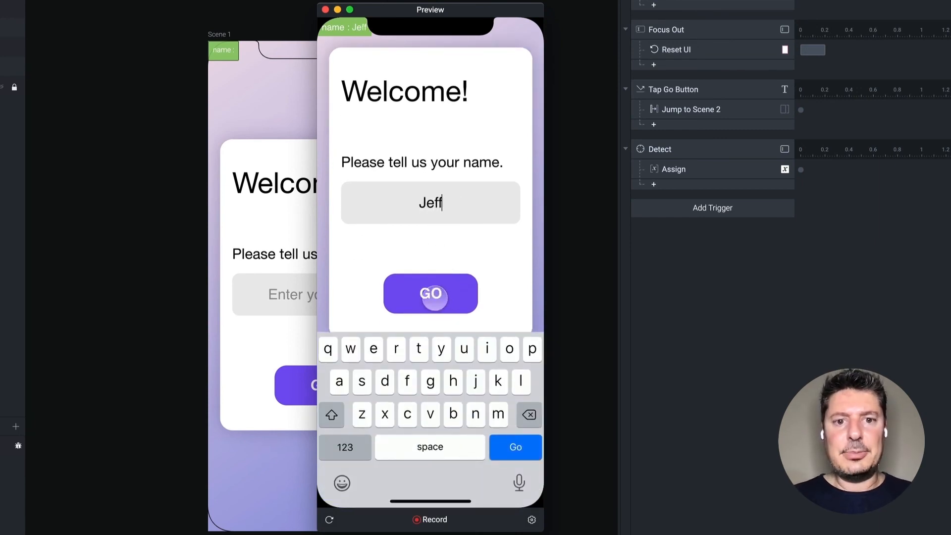
left_click(430, 294)
type("L")
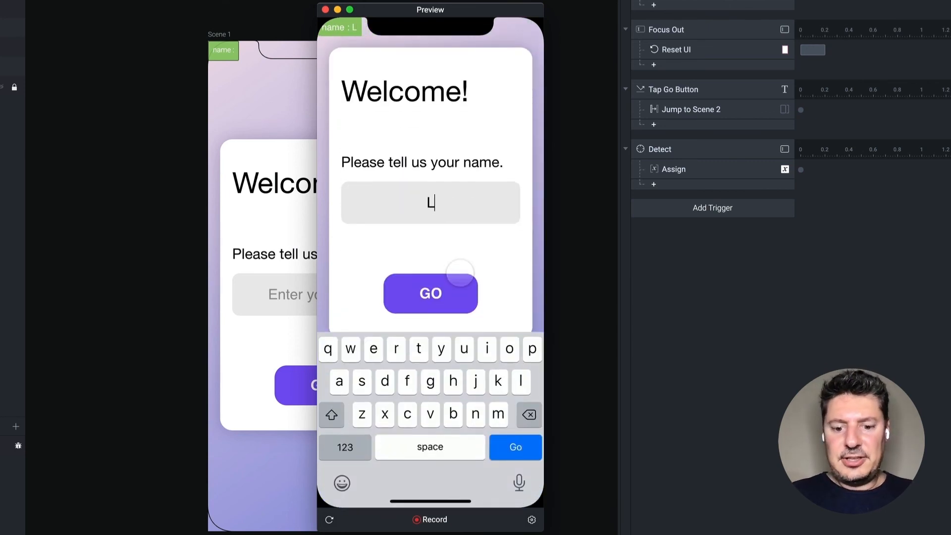
left_click(430, 293)
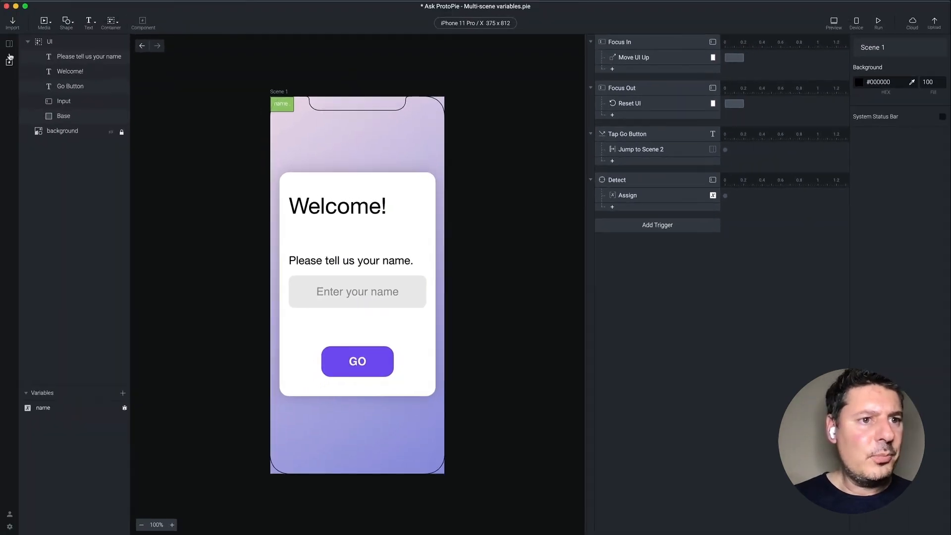
mouse_move(70, 71)
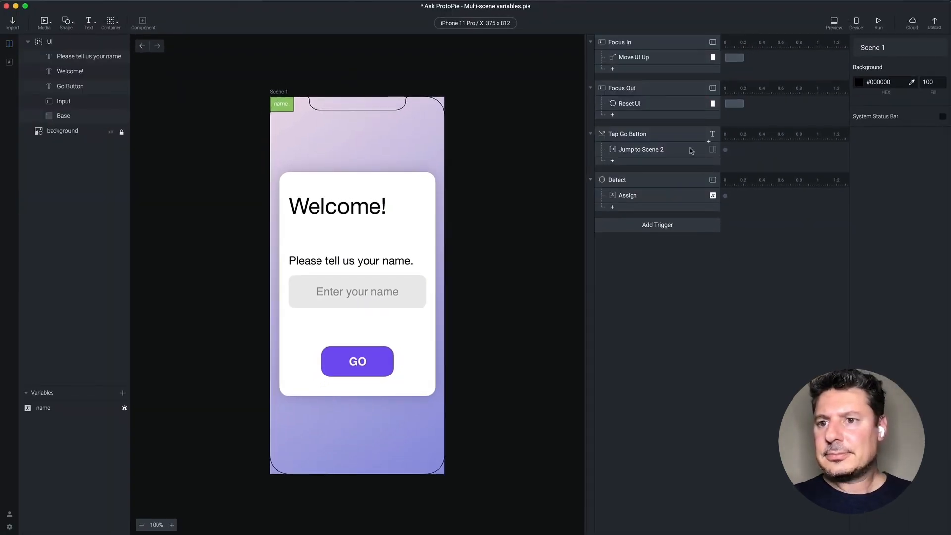
Uncheck 'Reset the selected scene' on the Jump to Scene 2 response
left_click(640, 149)
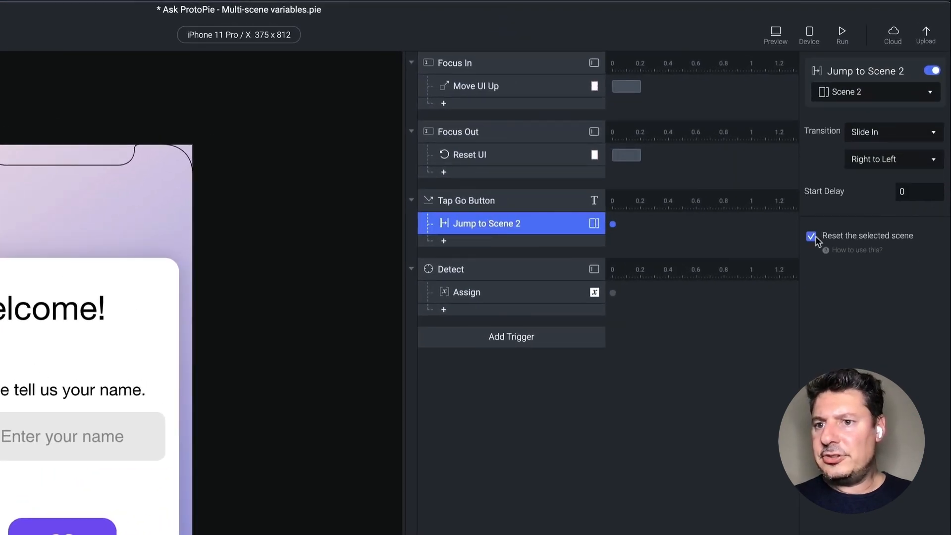
left_click(811, 236)
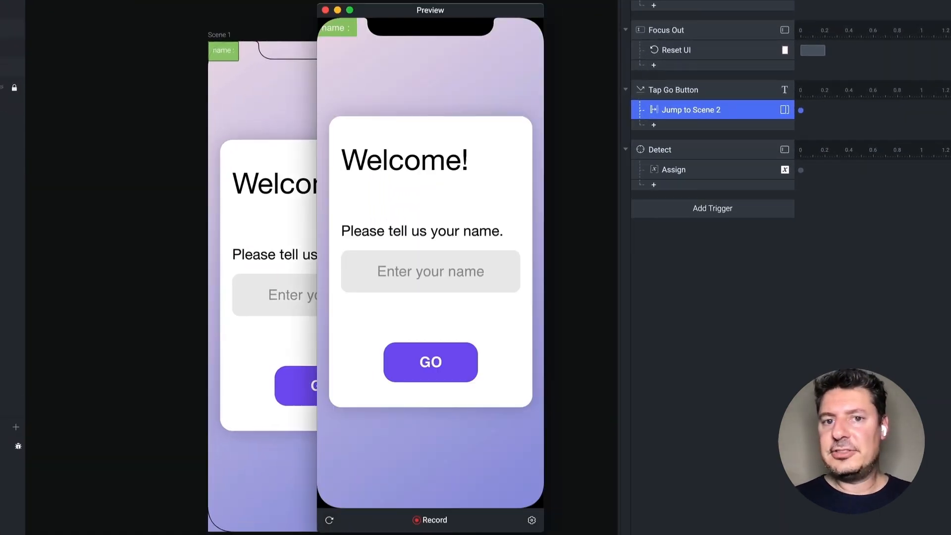
Preview entering Jeff, then Lisa, confirming scene 2 greets 'Hi, Lisa!', then close it
left_click(429, 271)
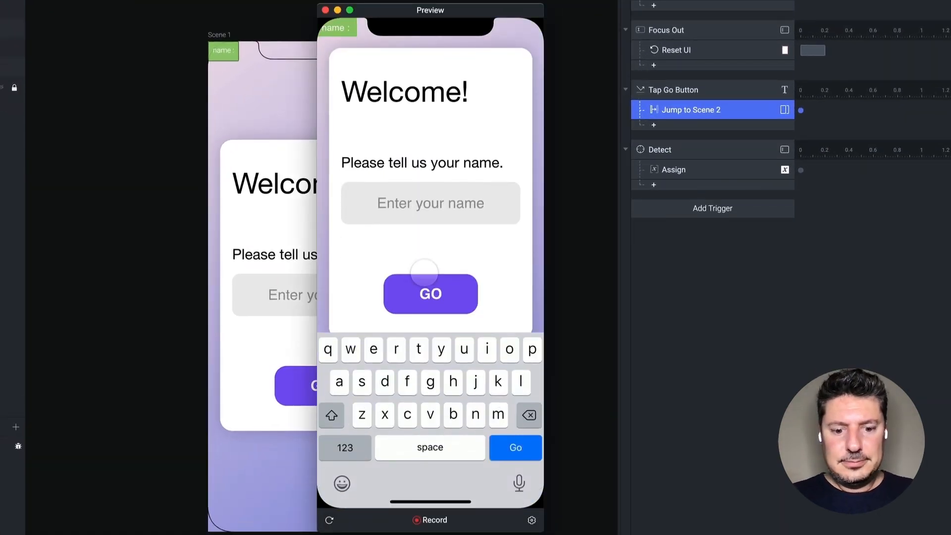
type("Jeff")
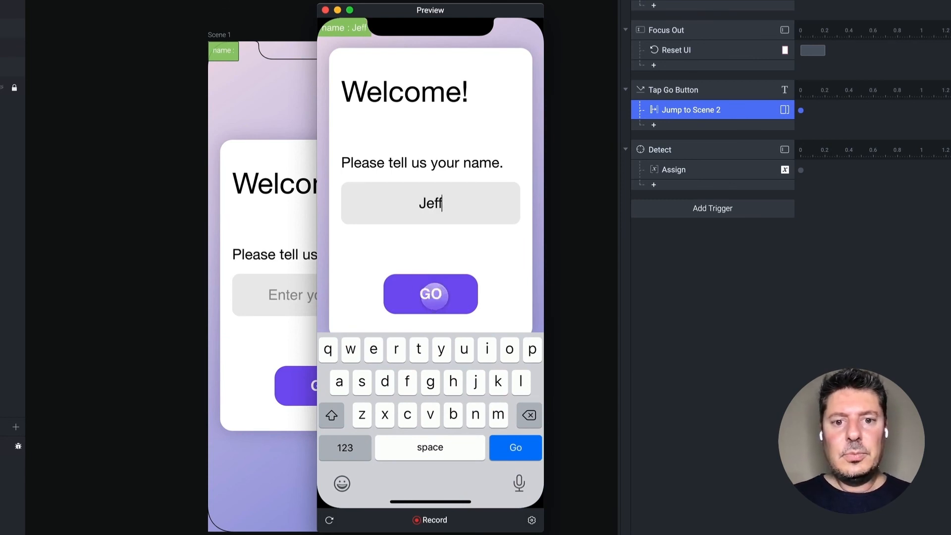
left_click(430, 294)
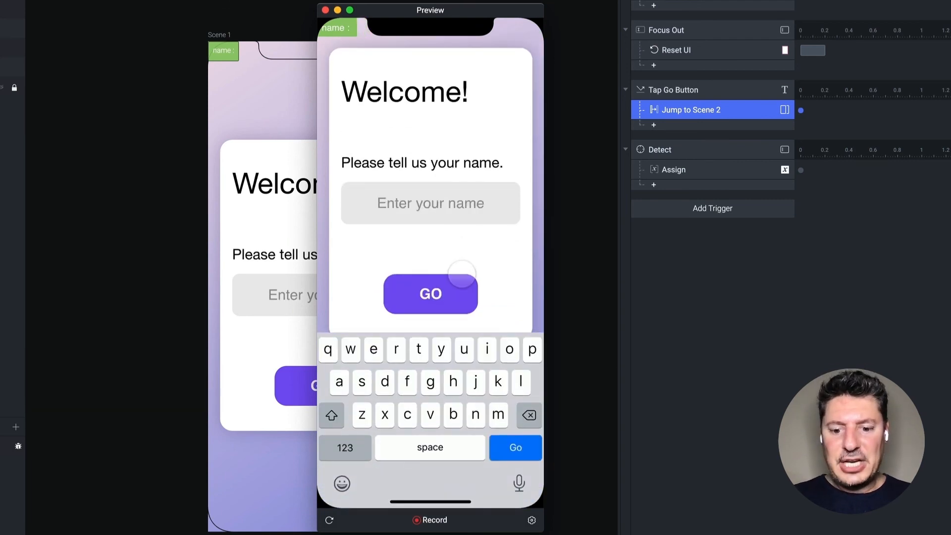
type("Lisa")
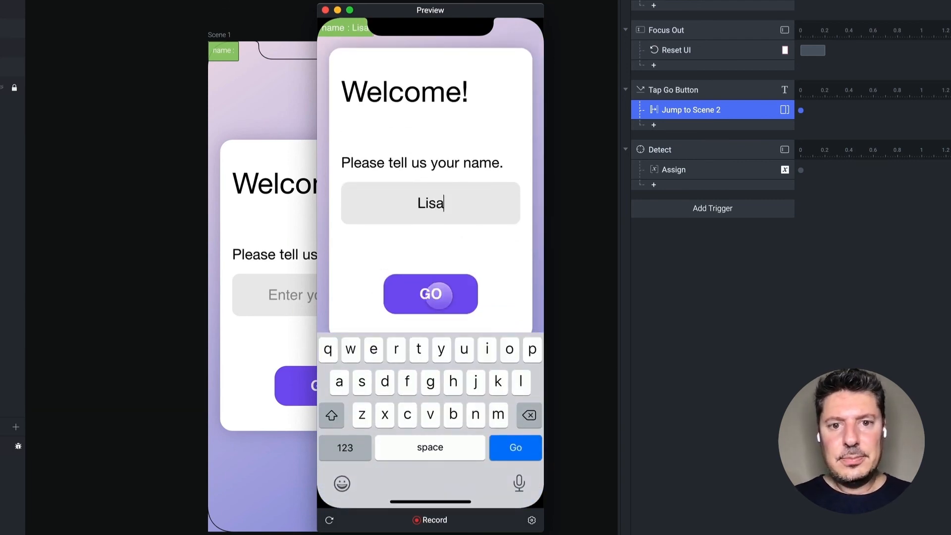
left_click(430, 294)
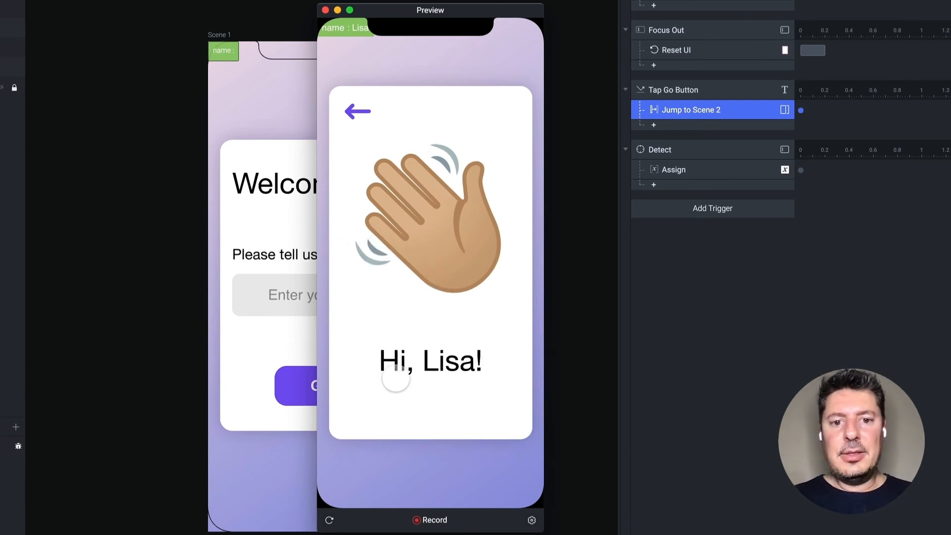
mouse_move(418, 367)
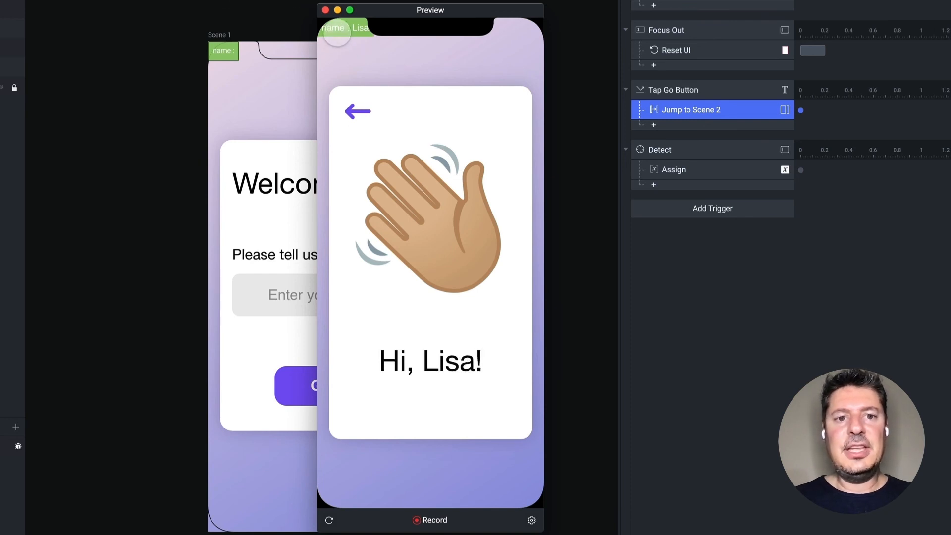
left_click(325, 10)
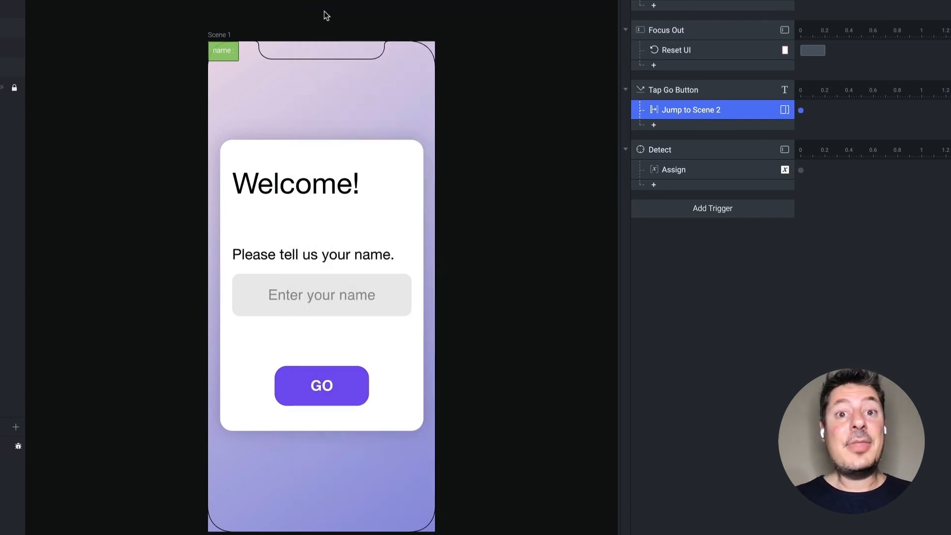
mouse_move(326, 15)
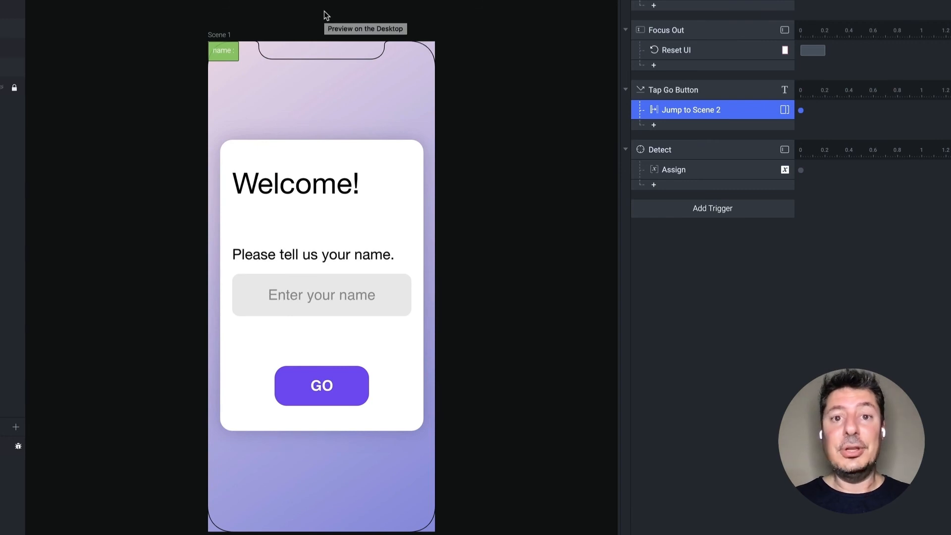